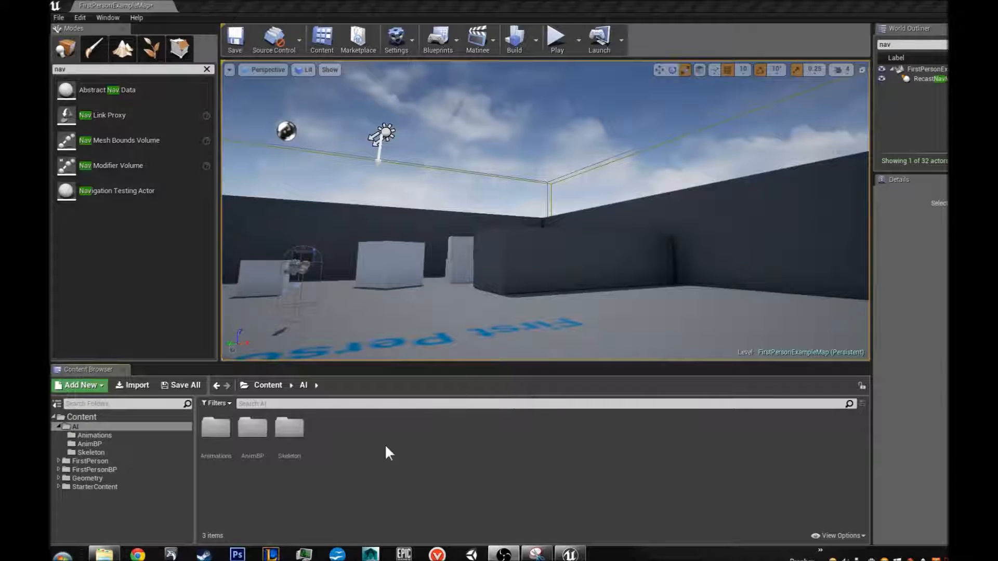
mouse_move(252, 427)
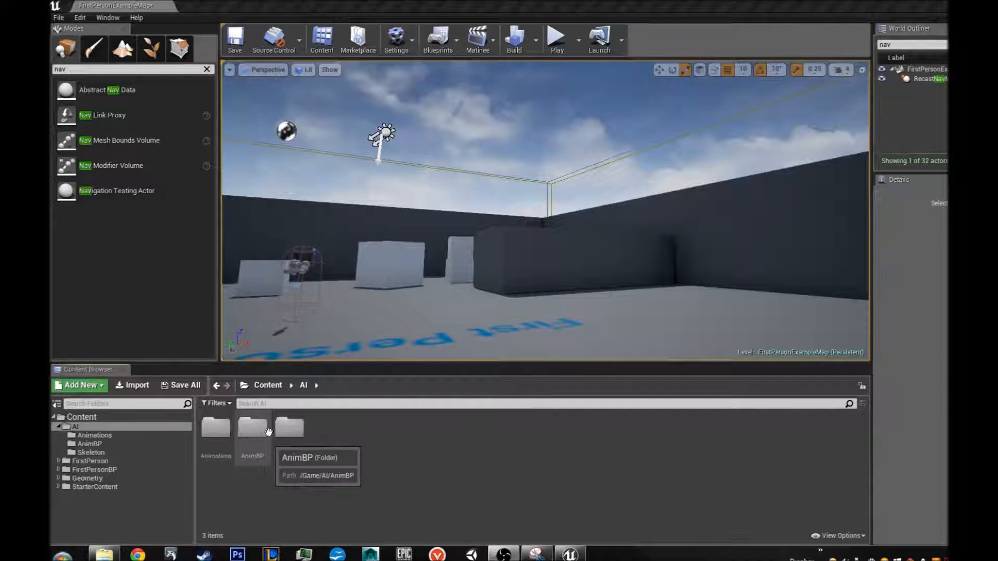
mouse_move(290, 426)
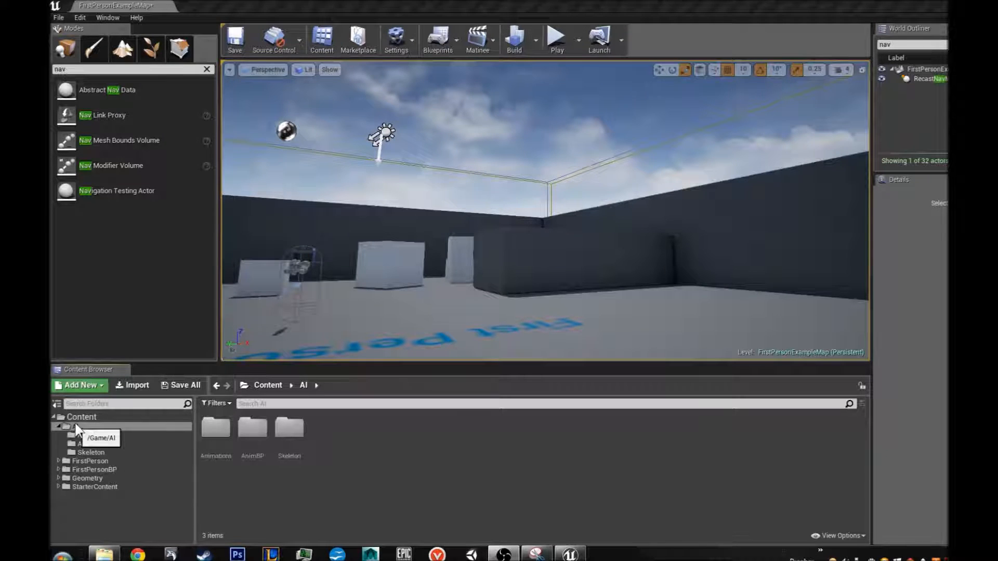
Step: Browse the AI folder's Animations, AnimBP and Skeleton subfolders, then return to AI
left_click(76, 426)
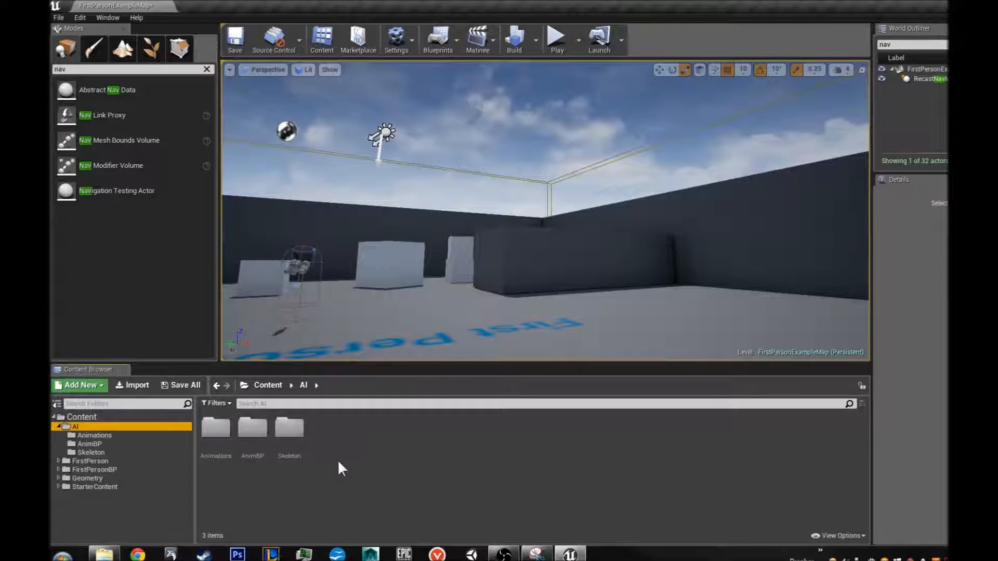
mouse_move(215, 429)
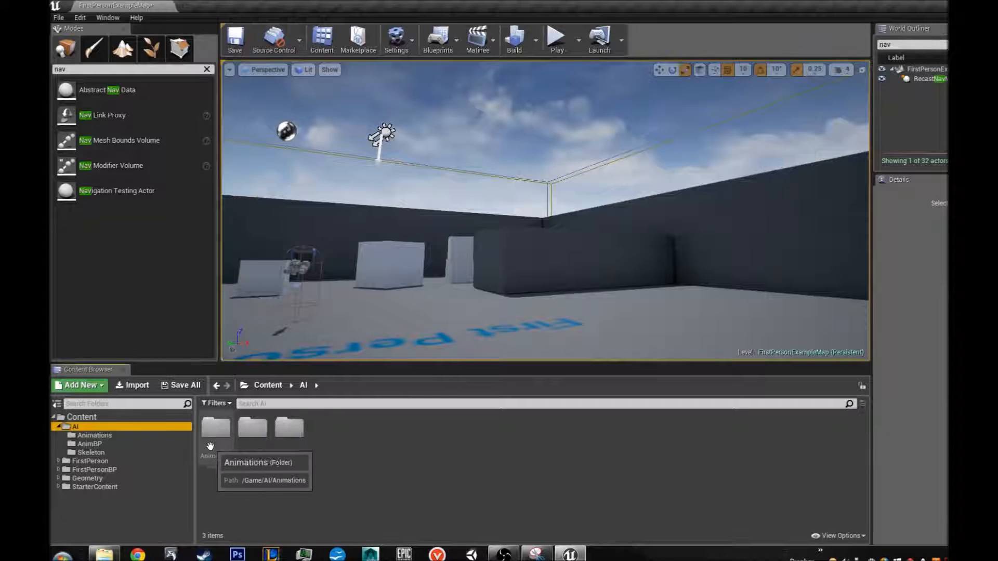
double_click(210, 430)
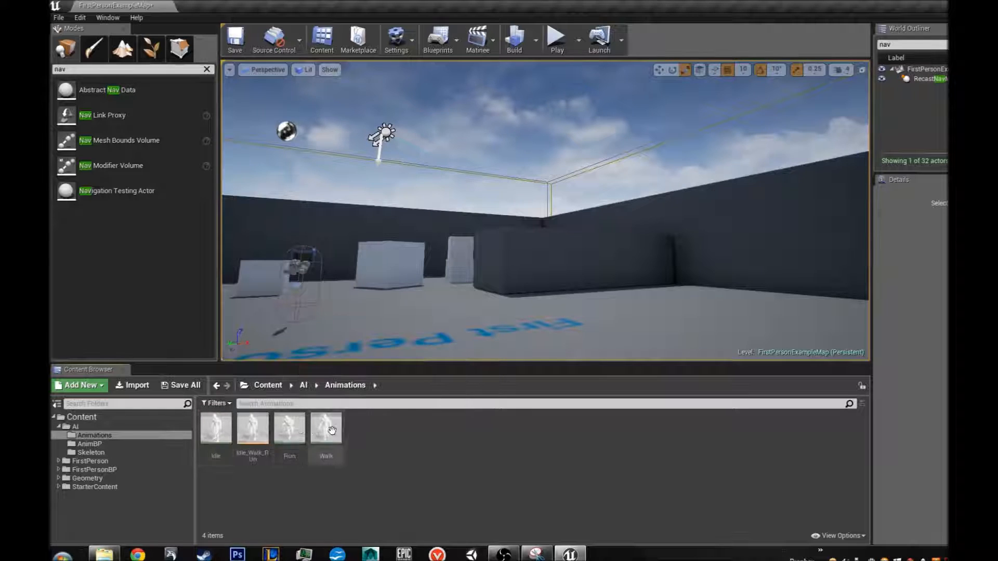
mouse_move(252, 430)
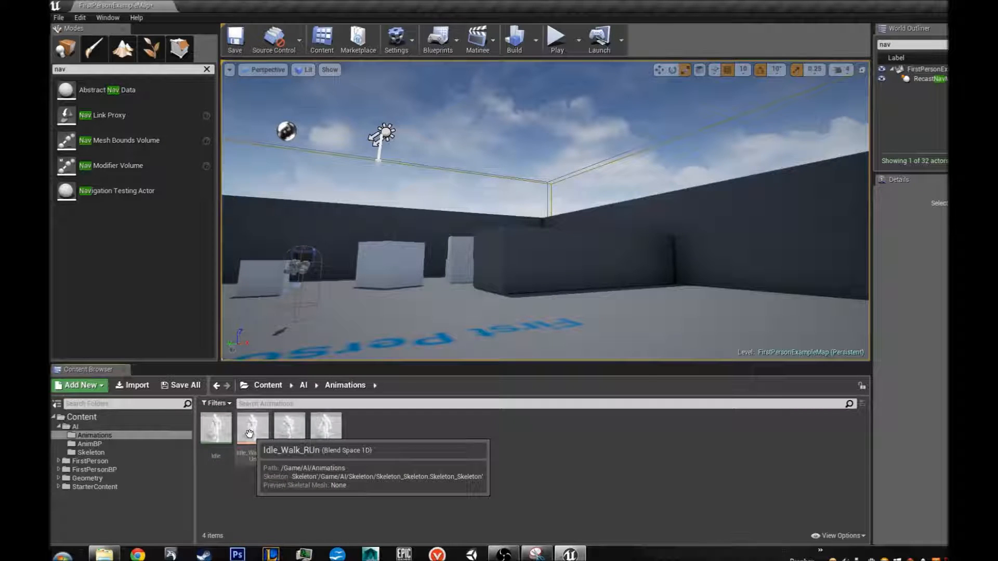
left_click(90, 444)
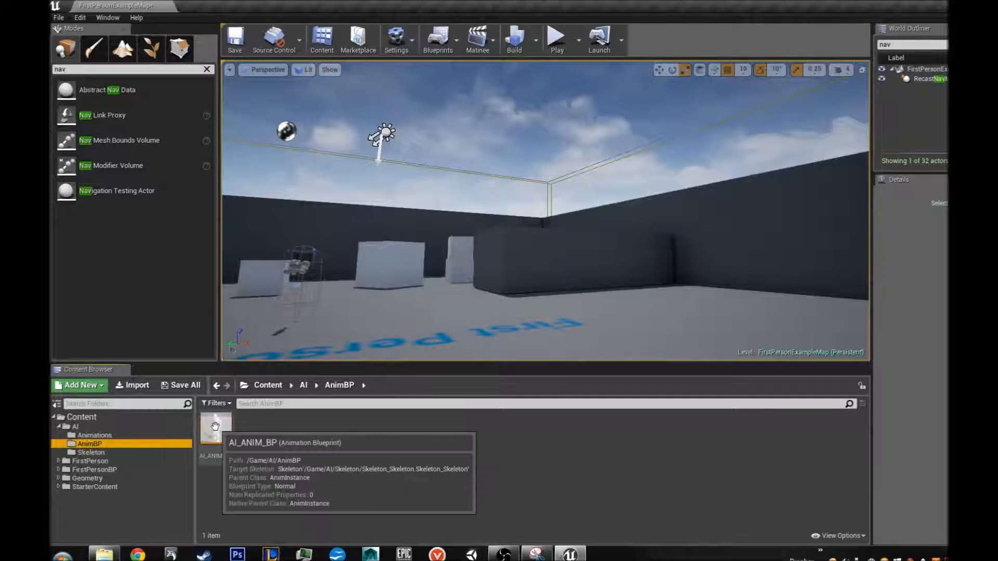
left_click(92, 453)
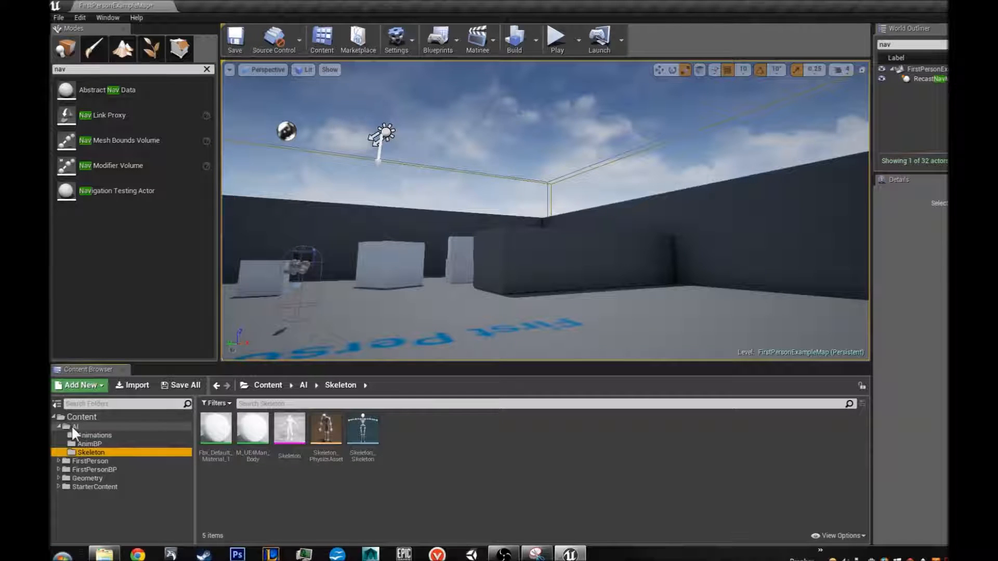
left_click(75, 427)
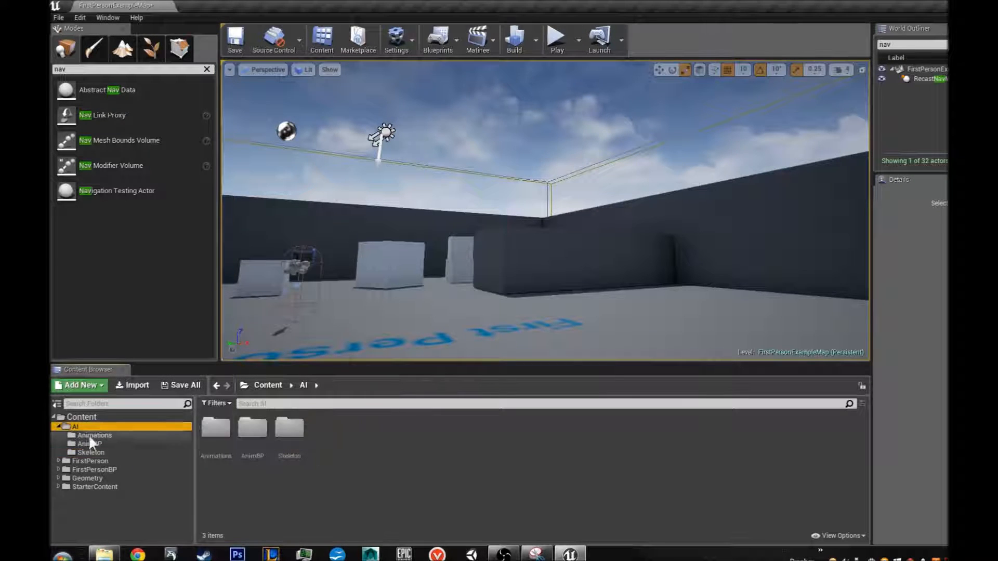
Step: Create a new folder AI_Charater_BP inside AI and open it
left_click(78, 385)
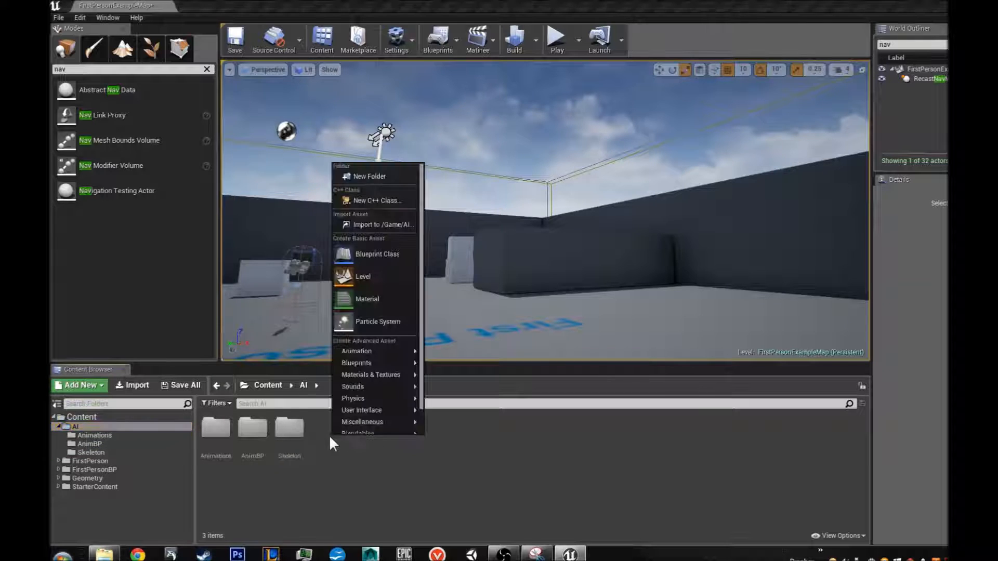
left_click(370, 177)
type("AI_Charater_BP")
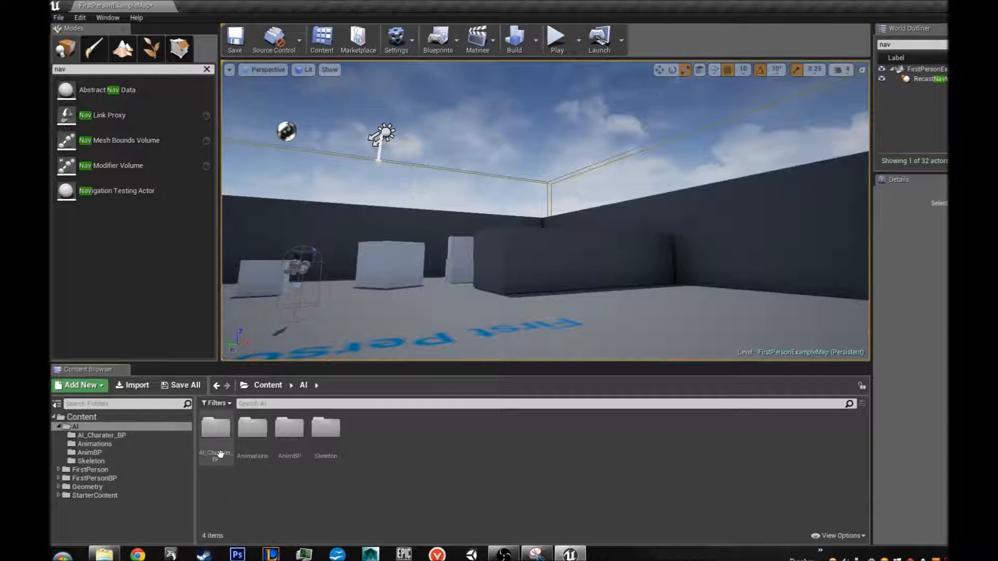
double_click(215, 432)
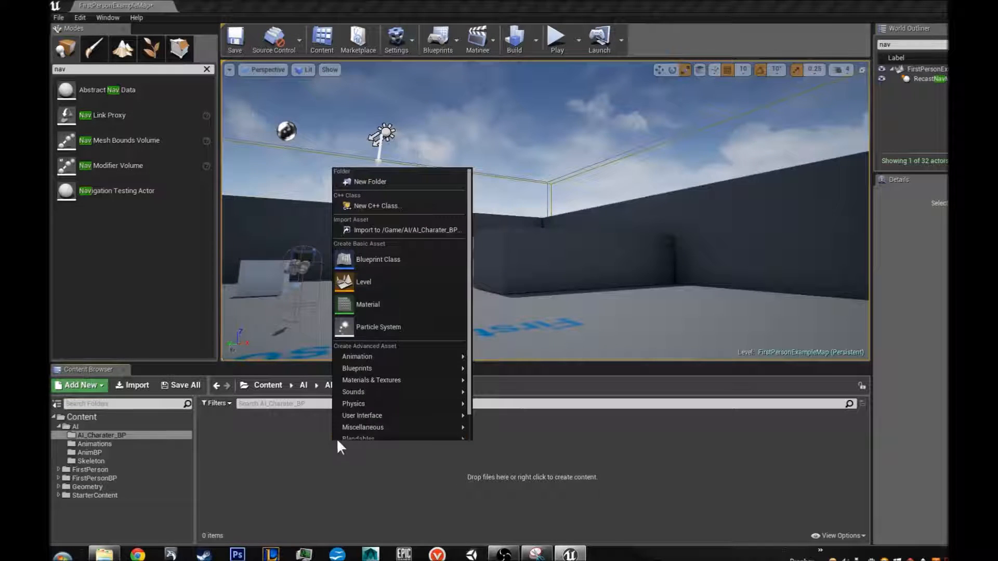
mouse_move(378, 259)
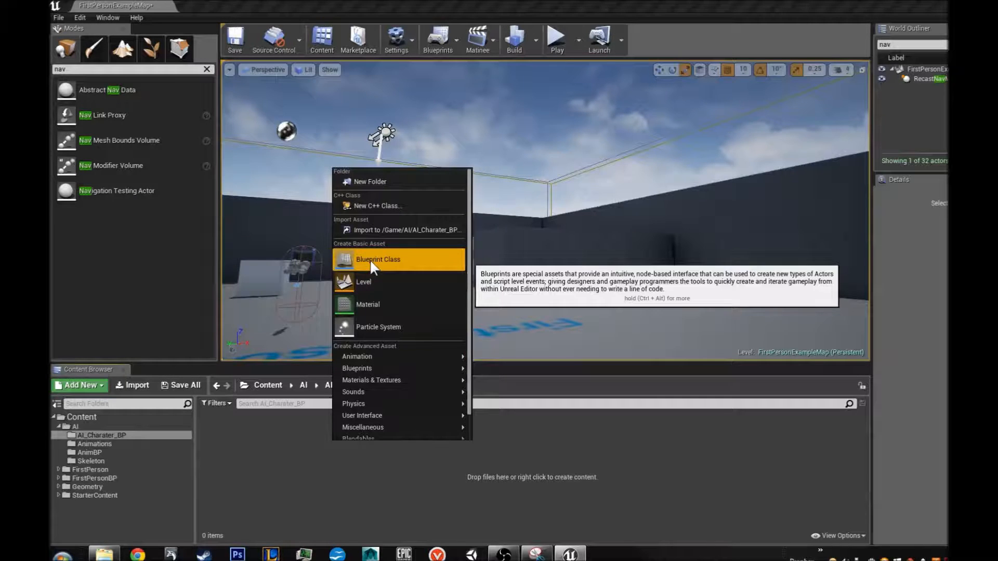
Step: Create a Character blueprint named AI_bp and open it in the Blueprint editor
left_click(377, 259)
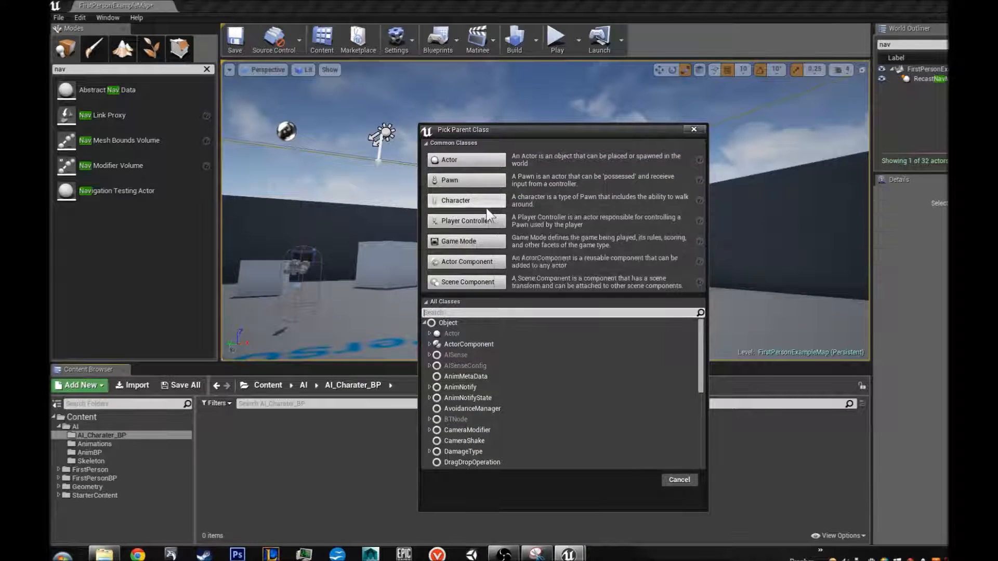
mouse_move(464, 221)
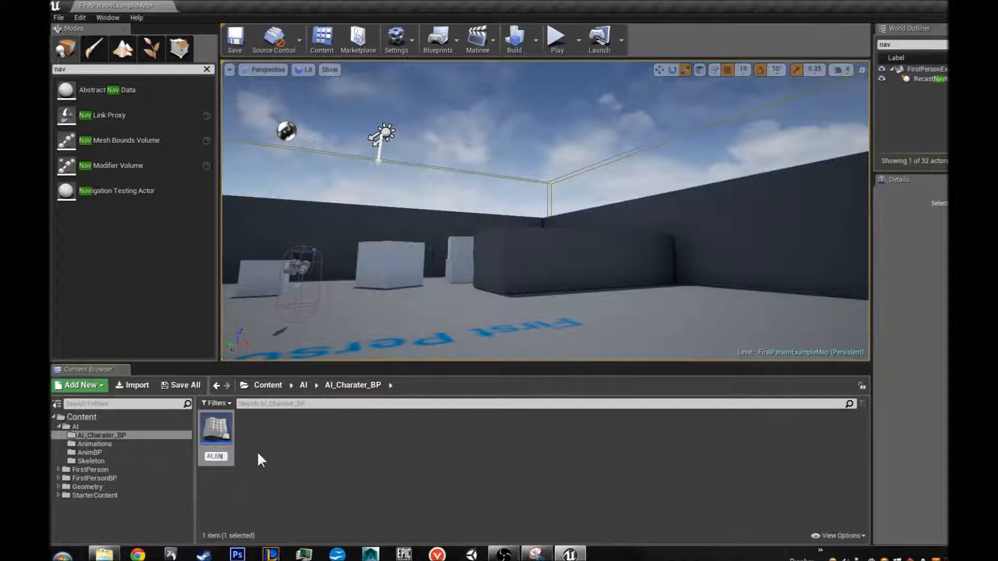
double_click(216, 430)
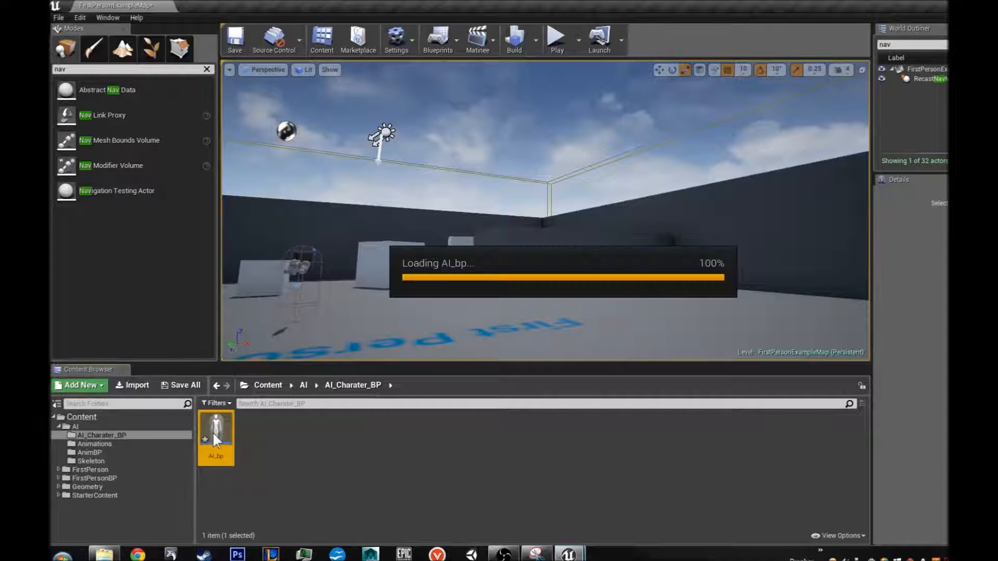
double_click(216, 426)
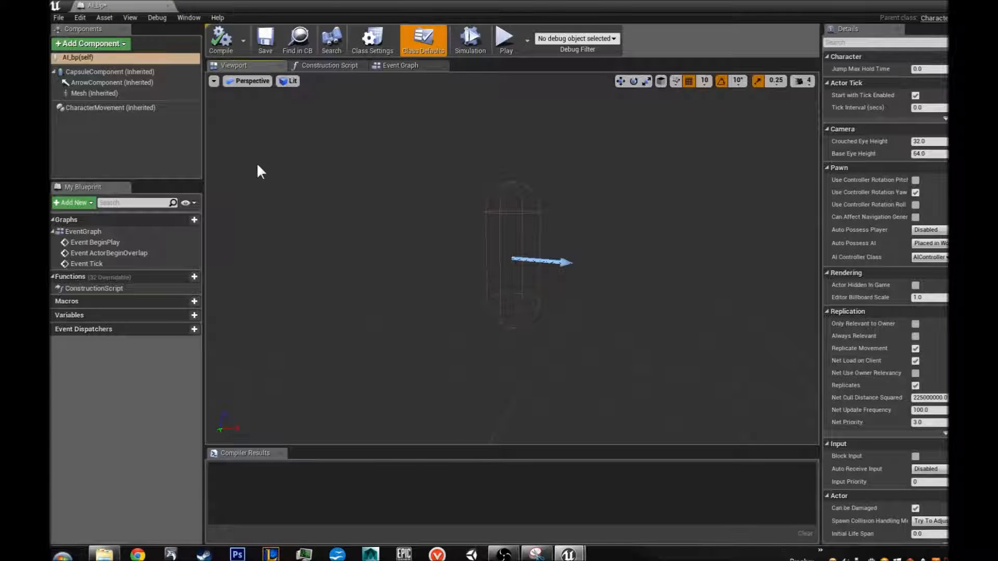
Step: Show the inherited Mesh component's properties in AI_bp's Details panel
left_click(399, 64)
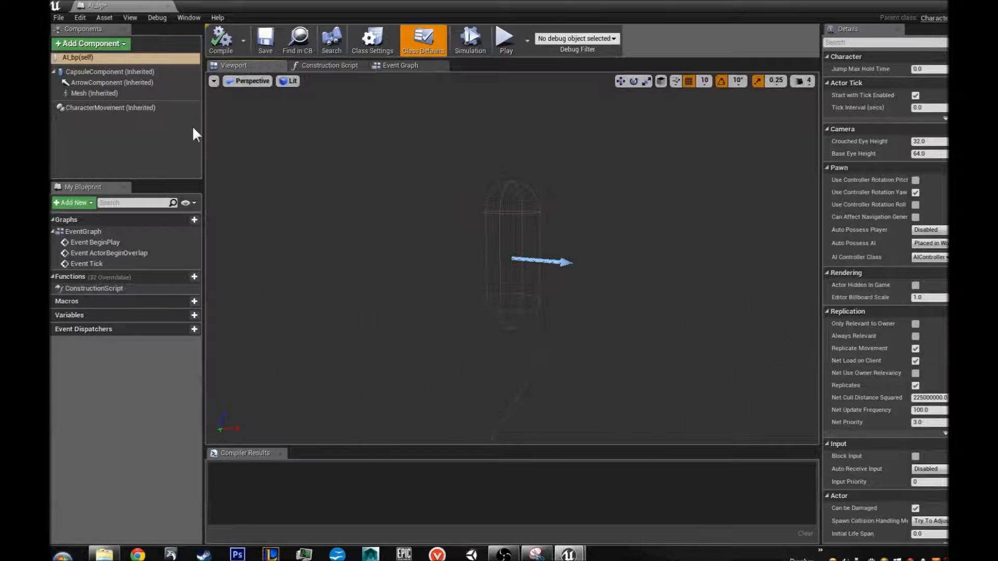
left_click(94, 93)
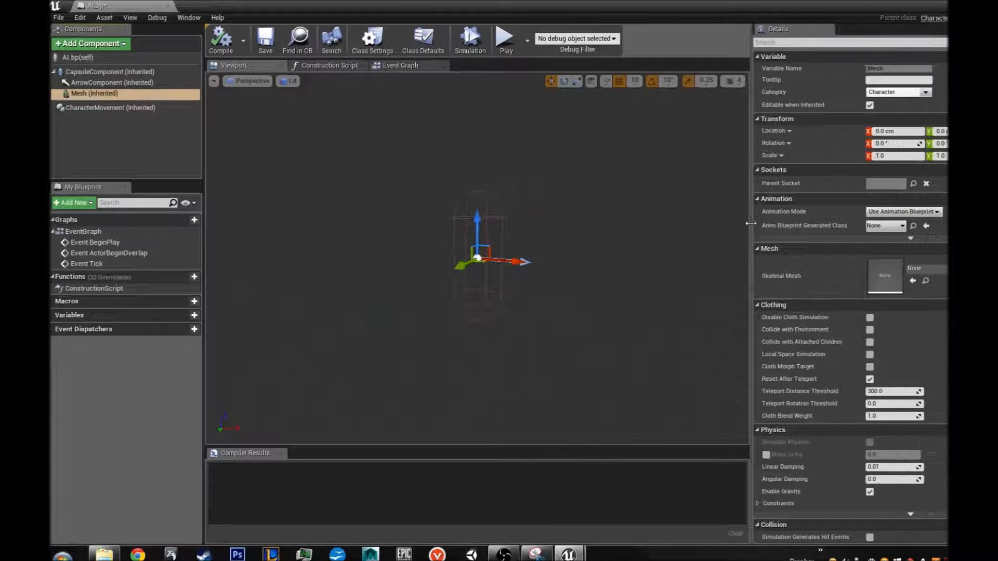
mouse_move(822, 226)
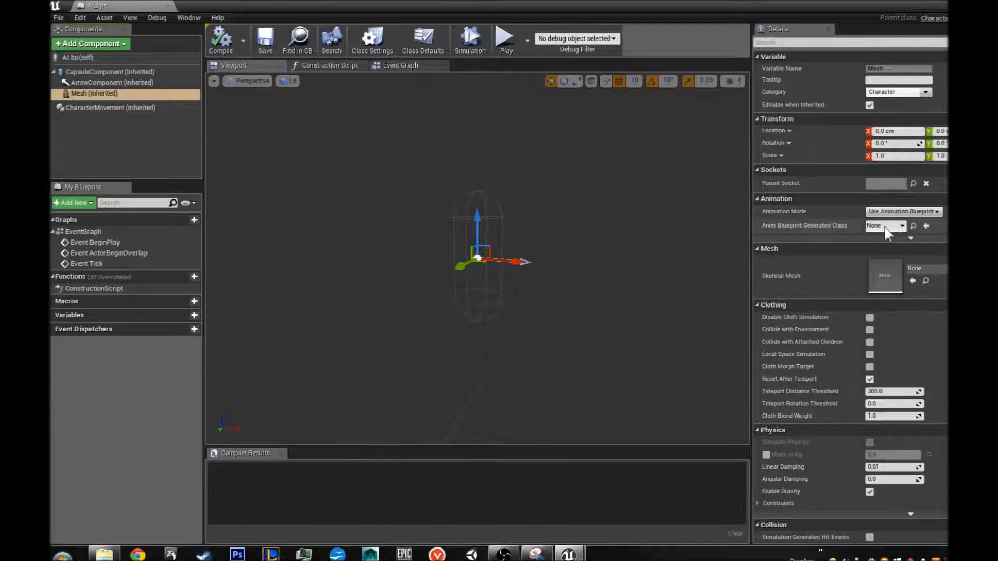
Step: Assign AI_ANIM_BP as the mesh's anim blueprint and Skeleton as its skeletal mesh
left_click(885, 226)
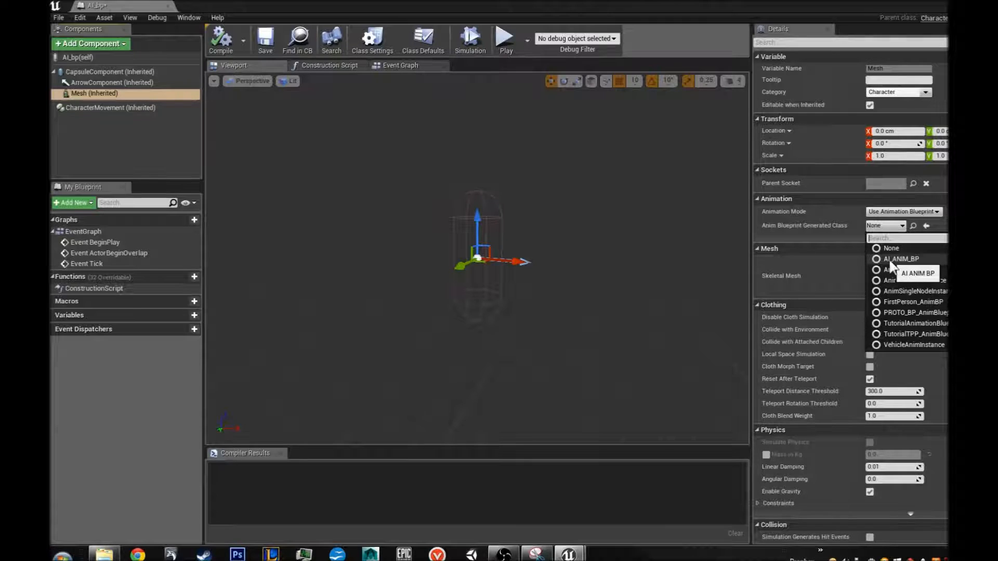
left_click(900, 259)
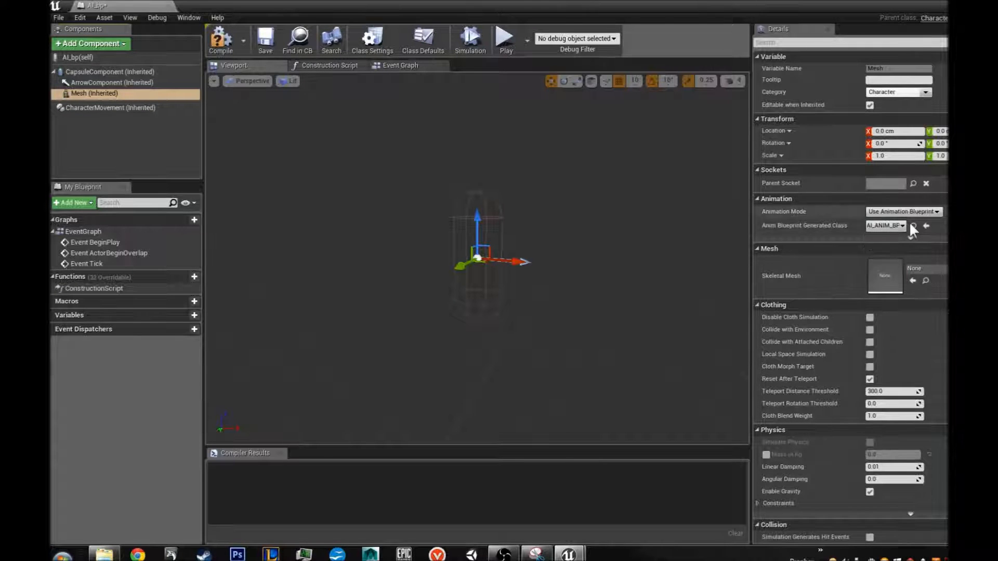
left_click(912, 281)
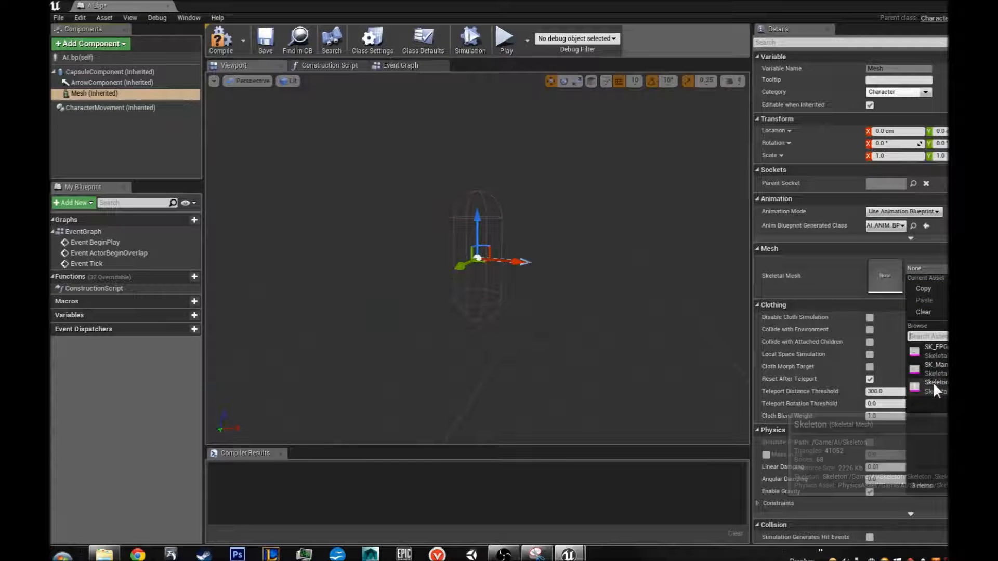
left_click(936, 381)
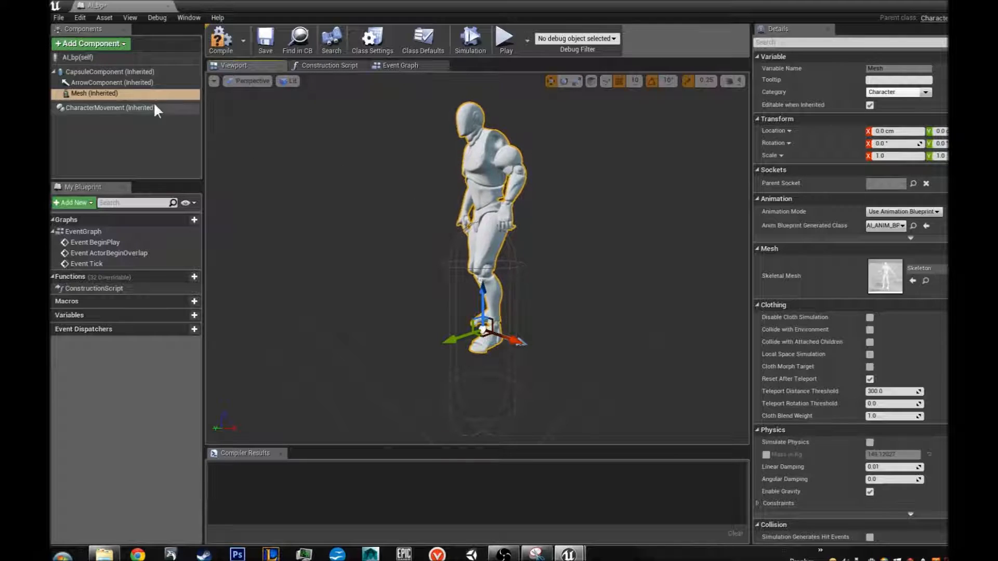
Step: Compare the capsule and Mesh component properties, ending on the Mesh settings
left_click(112, 72)
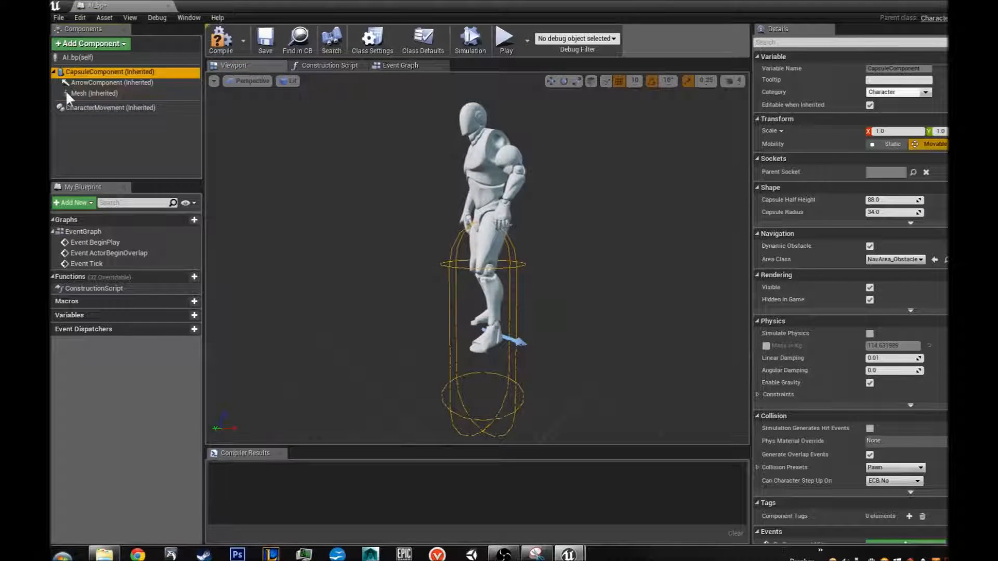
left_click(94, 93)
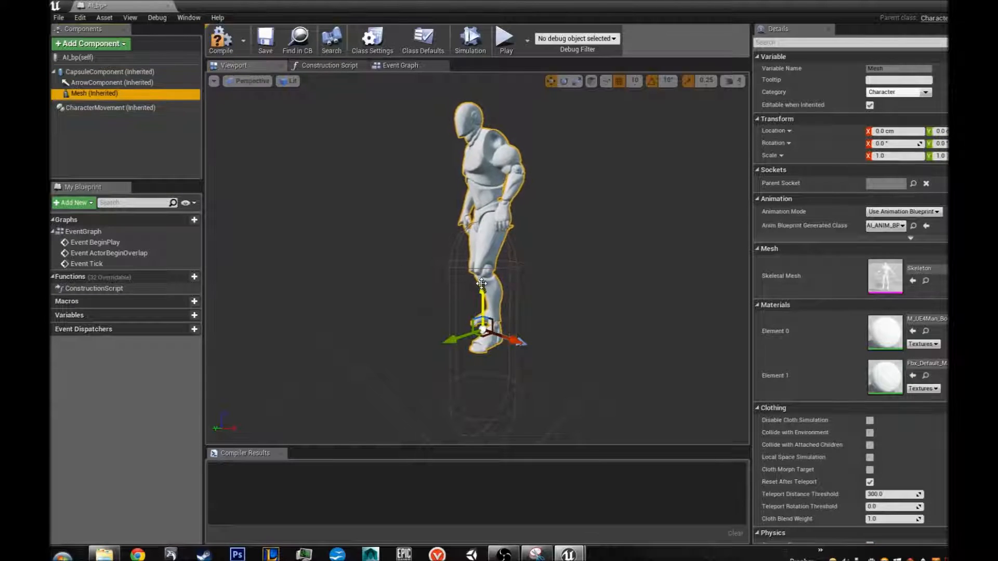
left_click(111, 72)
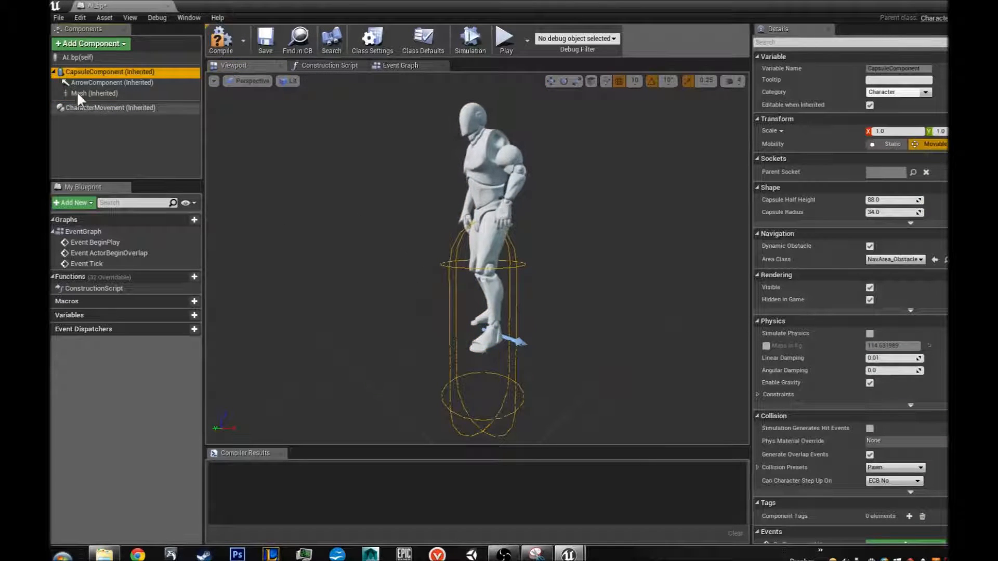
mouse_move(81, 97)
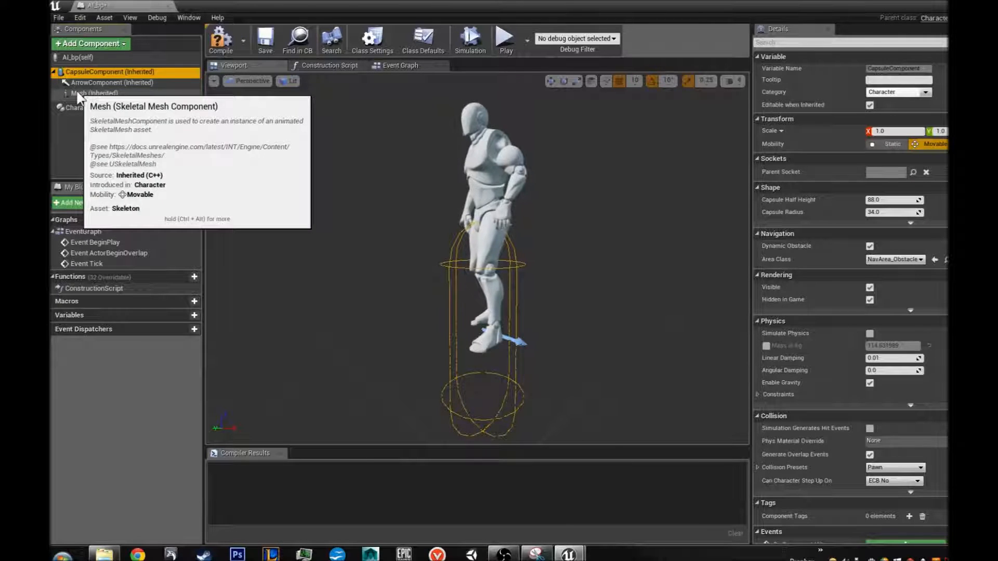
mouse_move(357, 200)
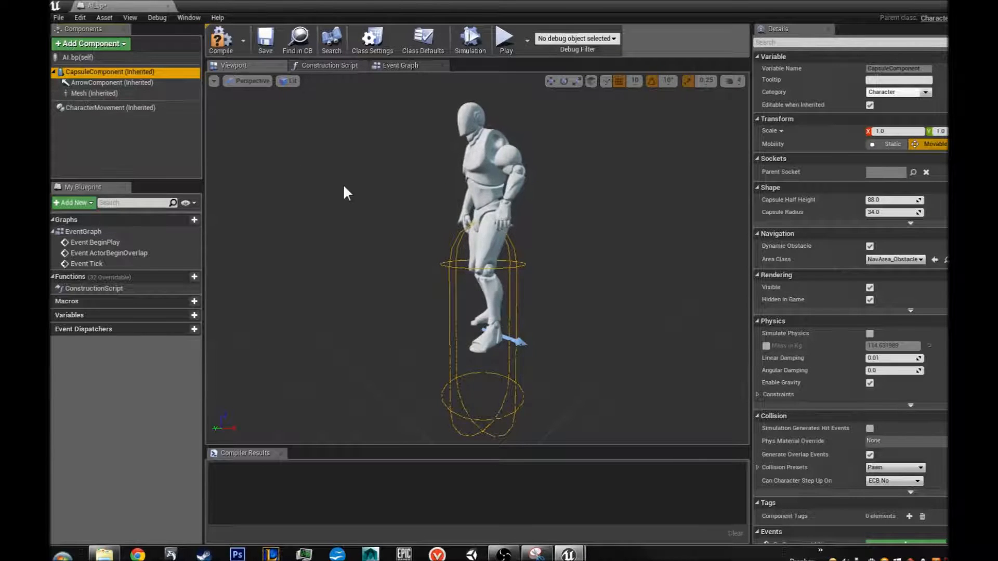
mouse_move(94, 92)
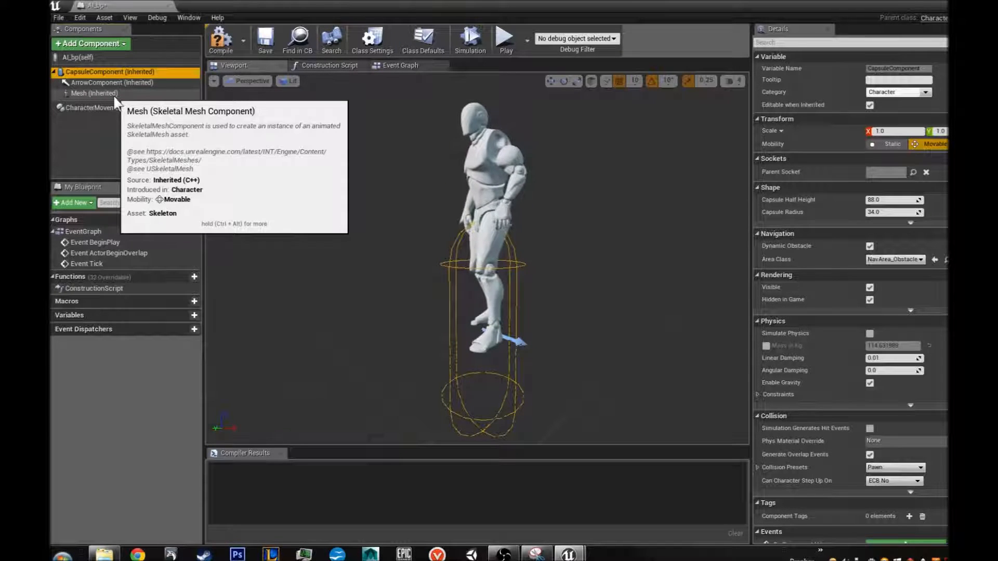
left_click(95, 93)
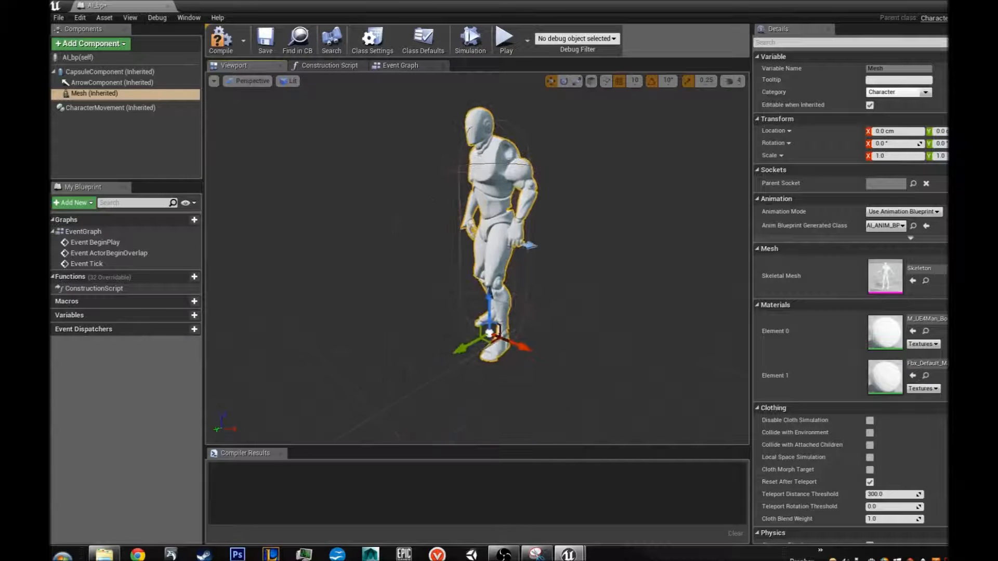
left_click(111, 83)
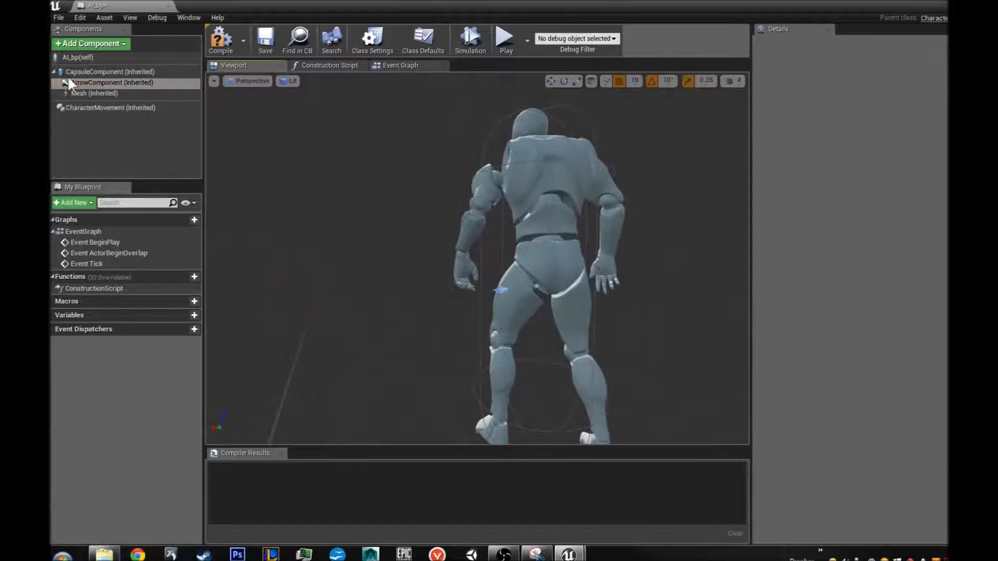
left_click(94, 94)
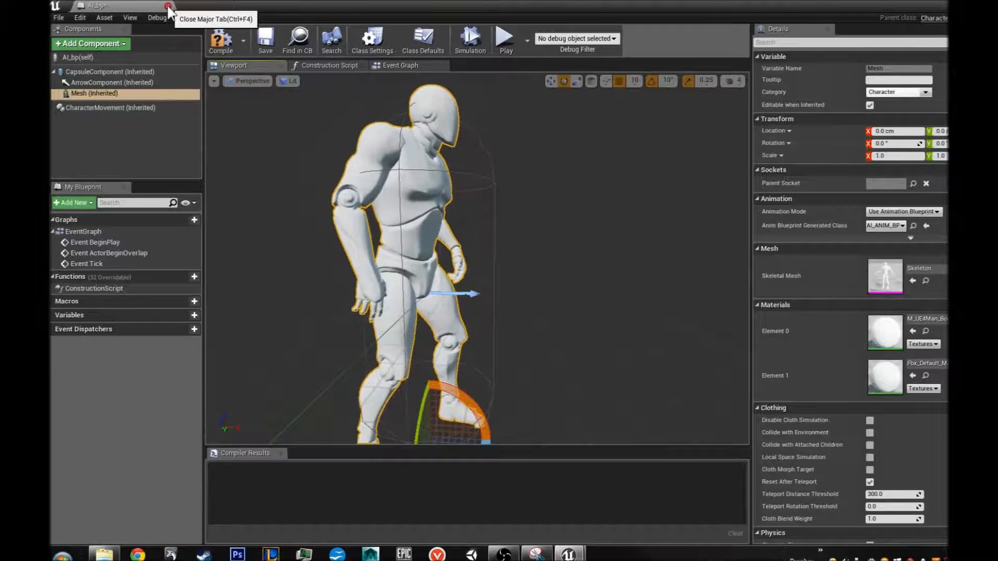
Step: Close AI_bp and create an AIController-based blueprint, AIGuard_Controller, searching 'ai' for the parent
left_click(168, 7)
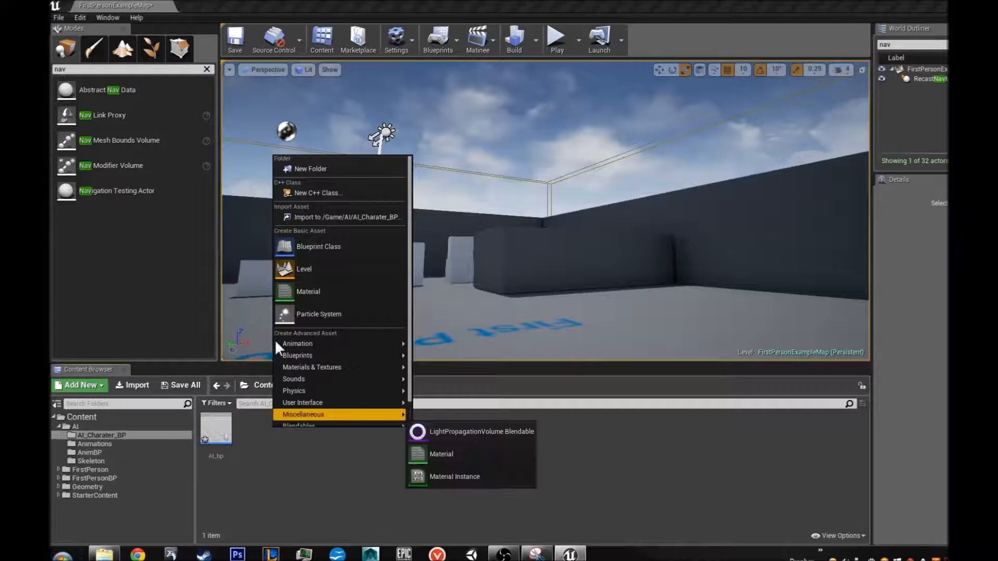
mouse_move(357, 283)
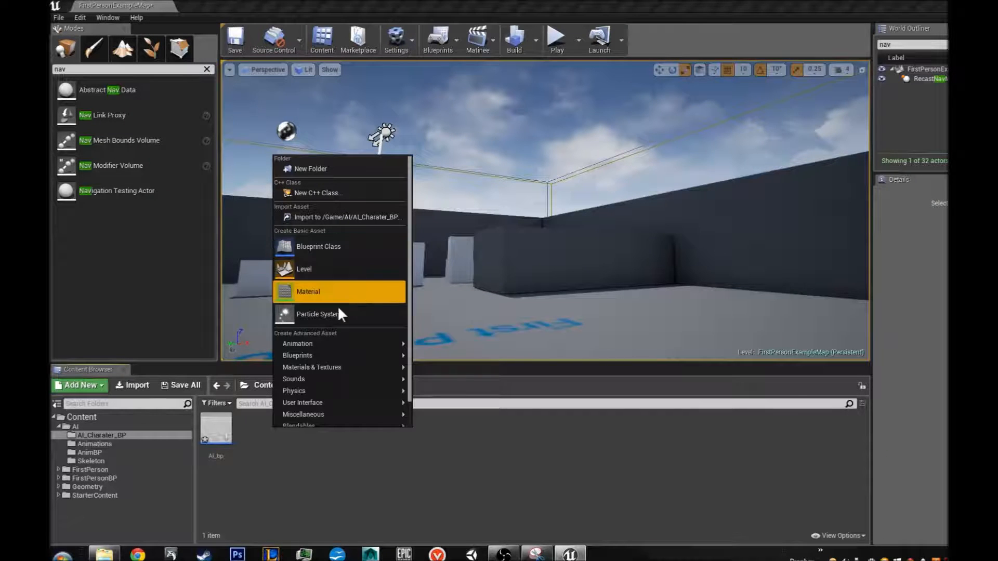
left_click(318, 247)
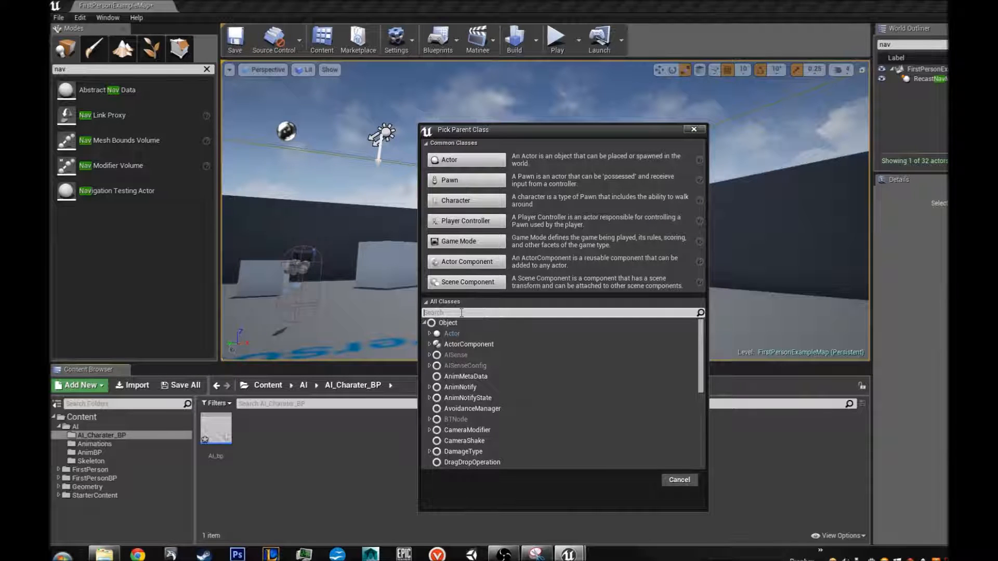
type("aicontr")
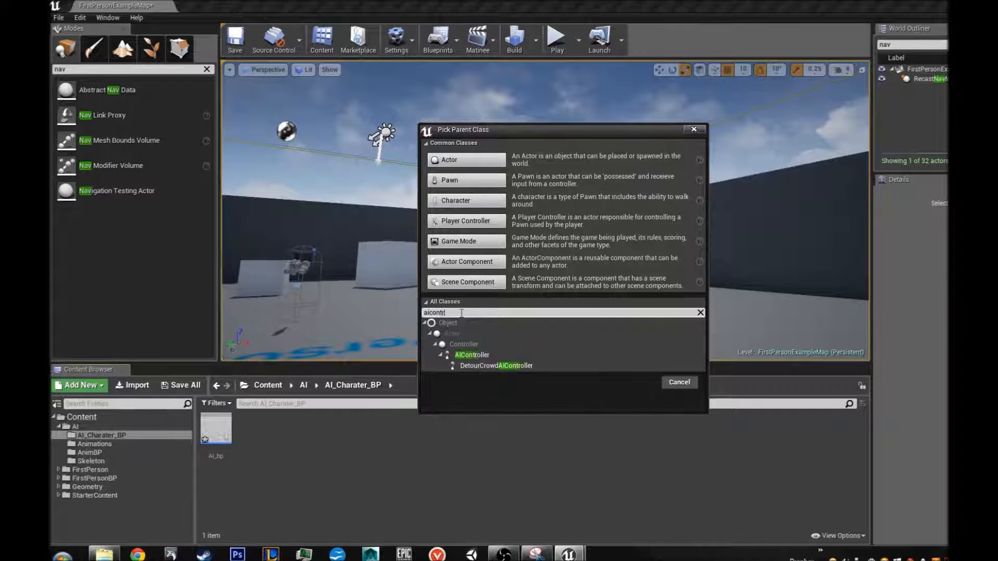
mouse_move(472, 354)
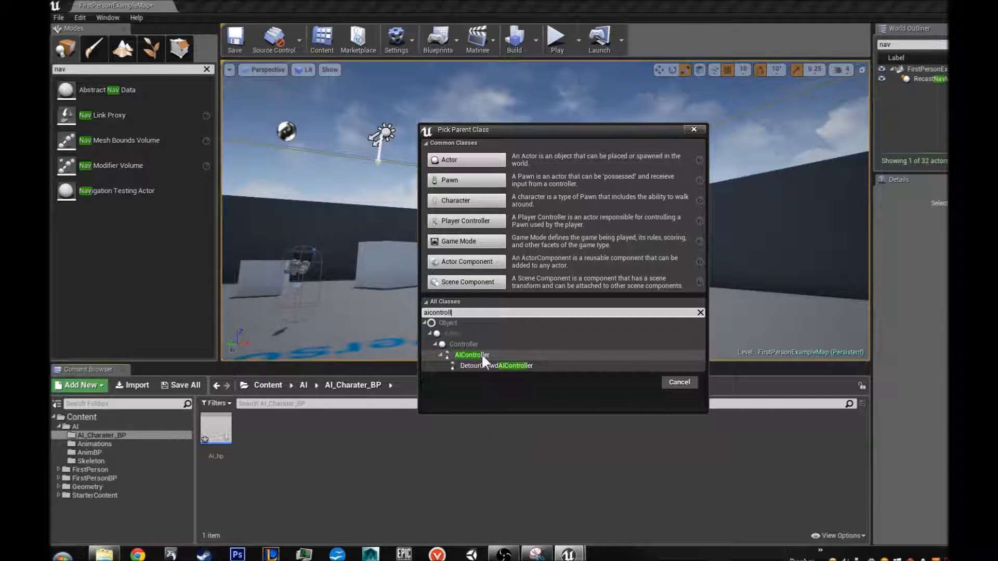
left_click(472, 355)
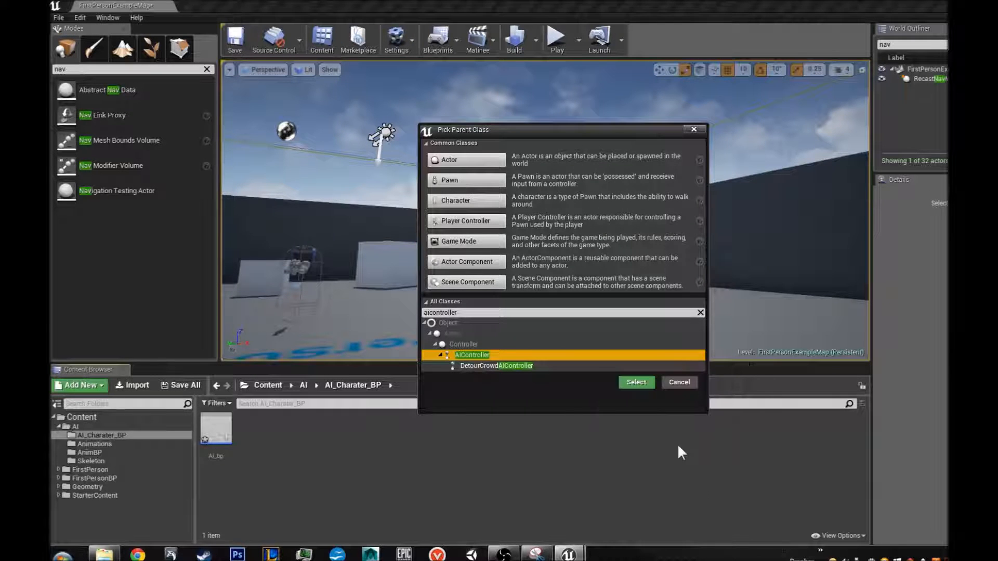
left_click(635, 382)
type("AIGuard_Controller")
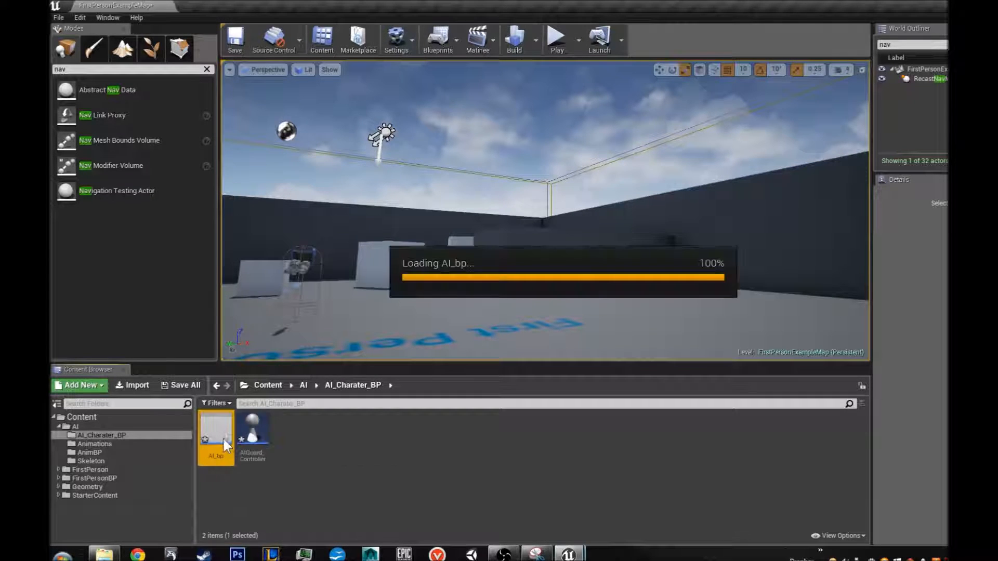
Step: In AI_bp's class defaults, set AI Controller Class to AIGuard_Controller
double_click(215, 428)
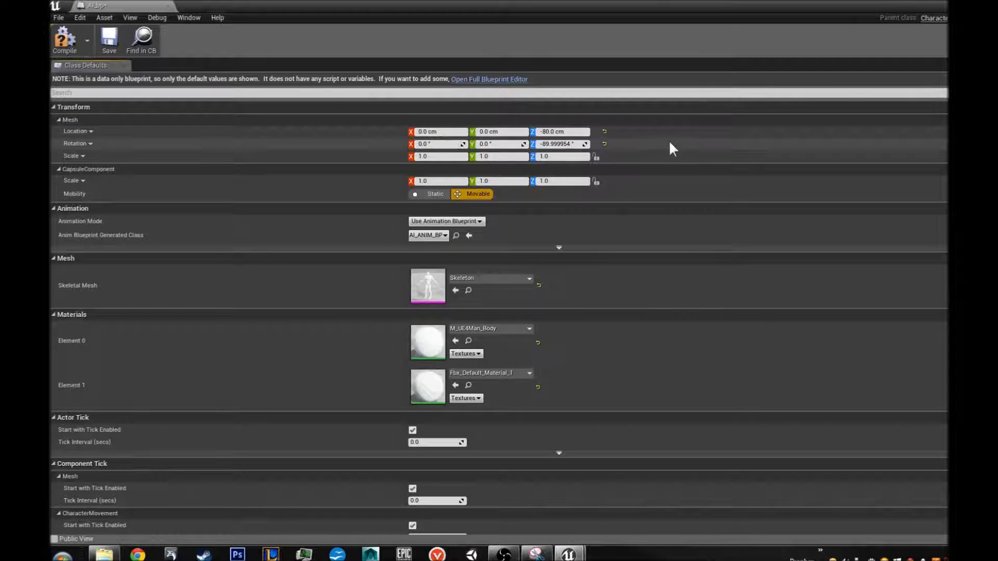
mouse_move(267, 112)
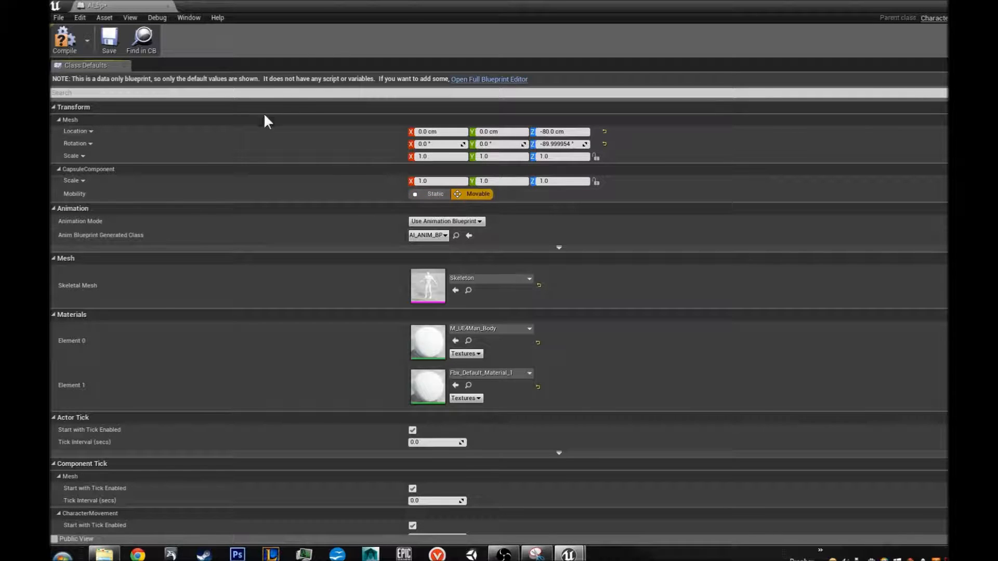
left_click(255, 92)
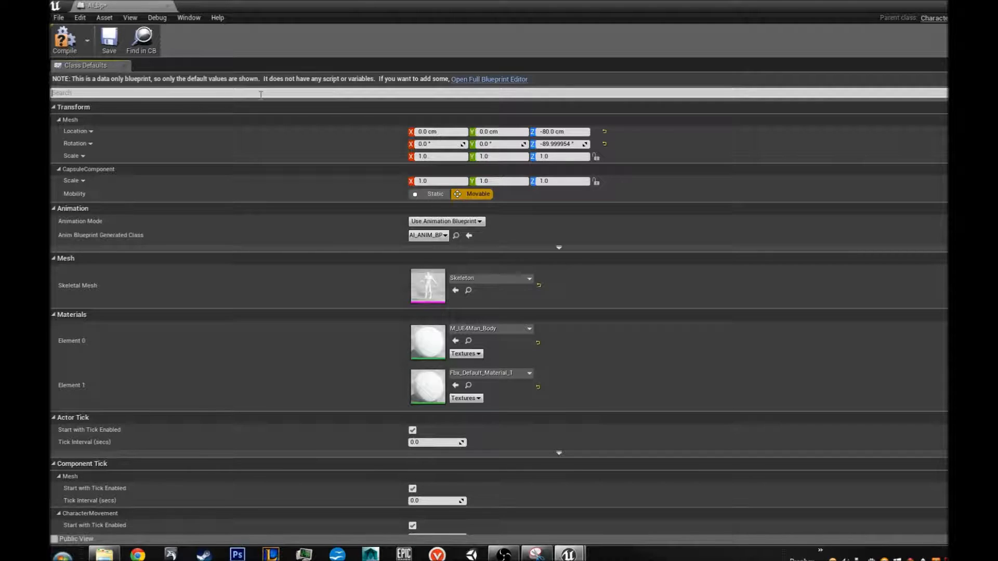
type("ai")
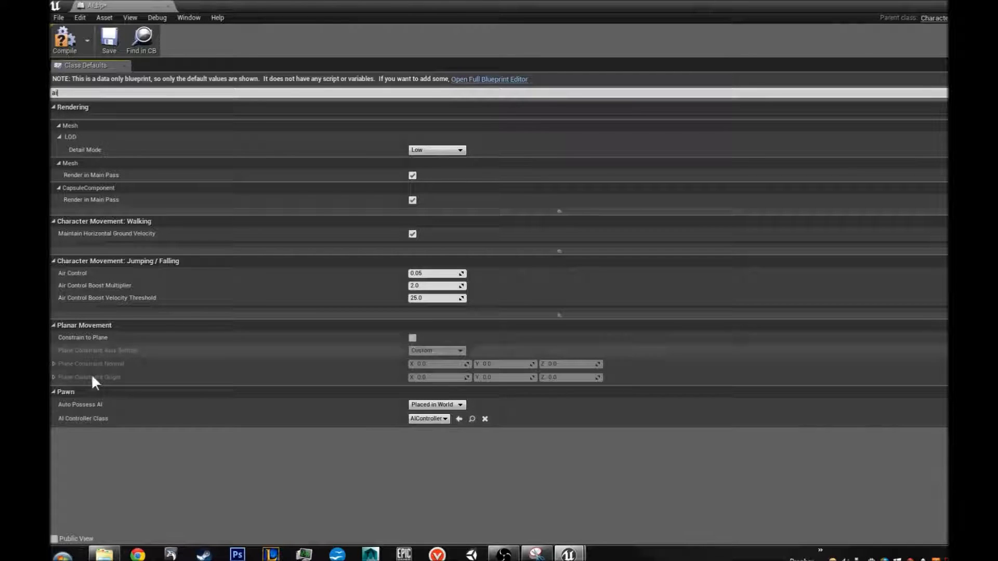
mouse_move(88, 418)
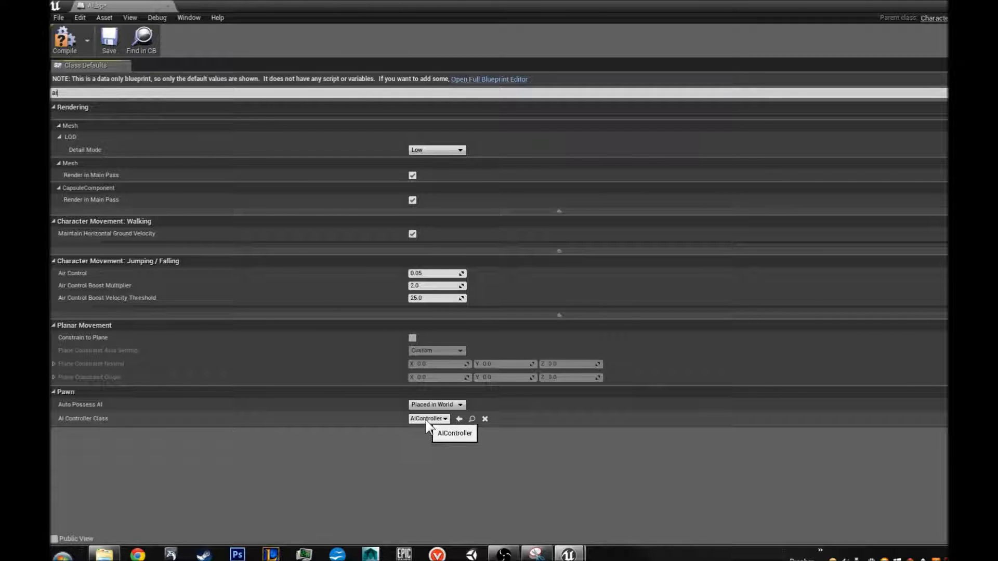
left_click(430, 418)
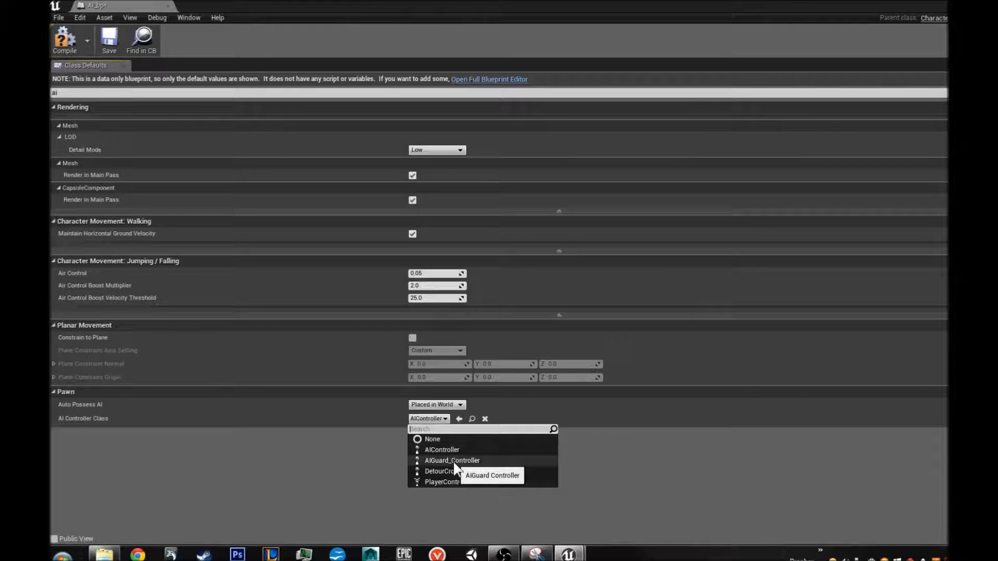
left_click(453, 460)
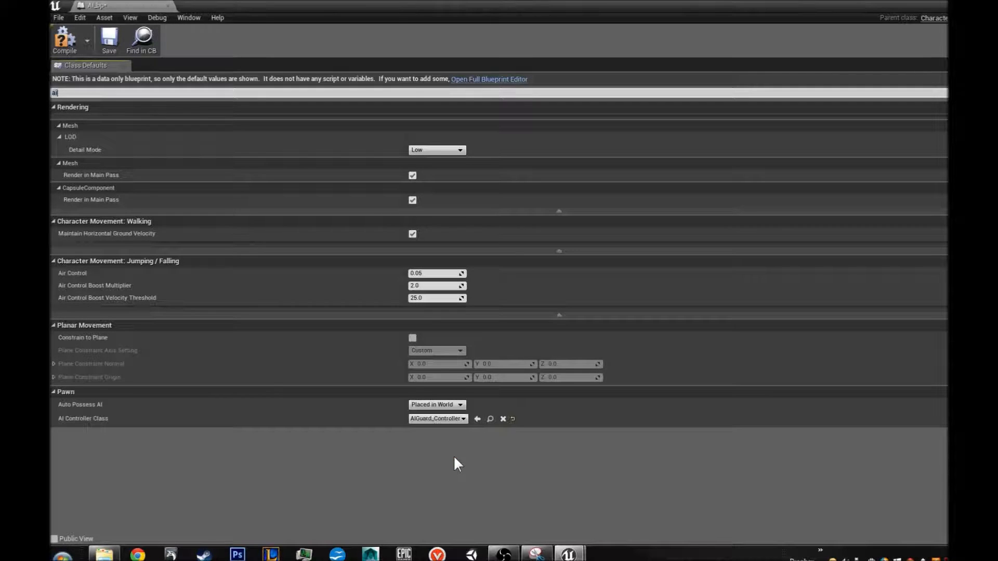
mouse_move(273, 184)
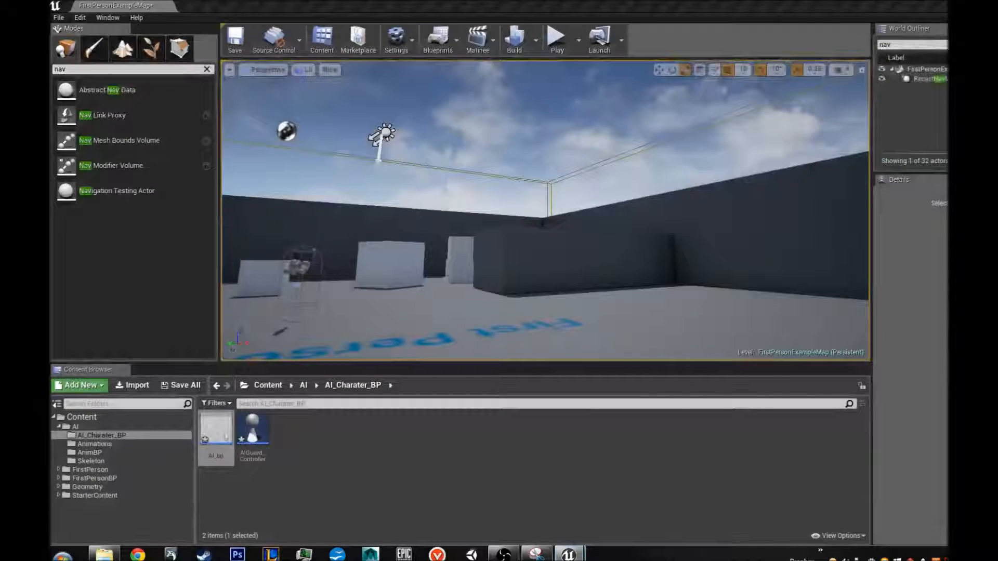
double_click(216, 426)
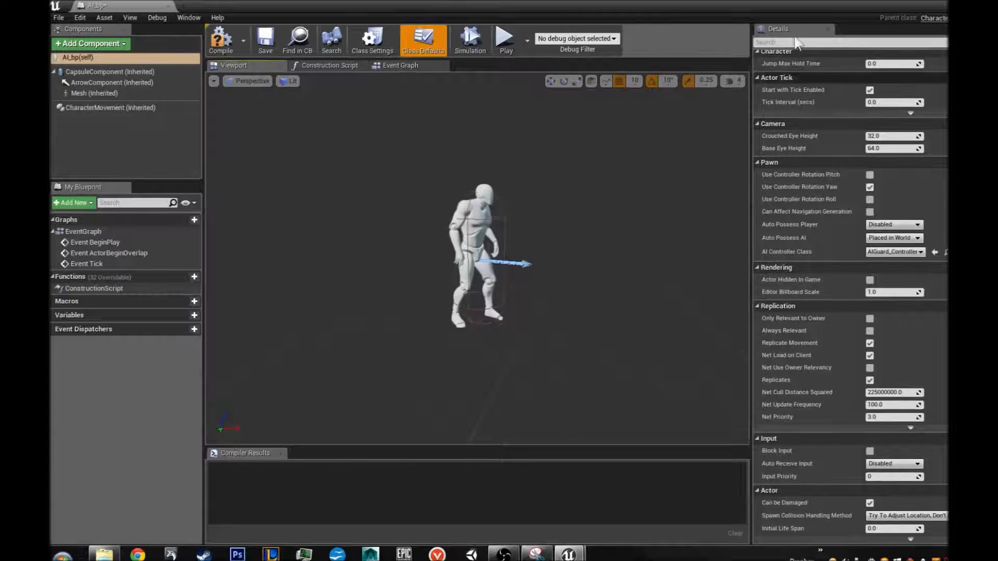
type("ai")
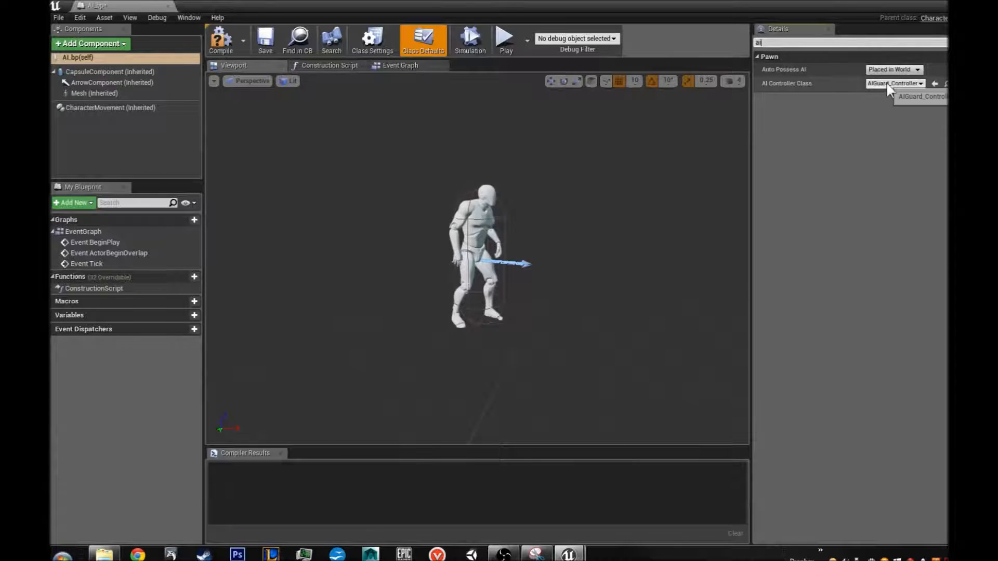
left_click(922, 96)
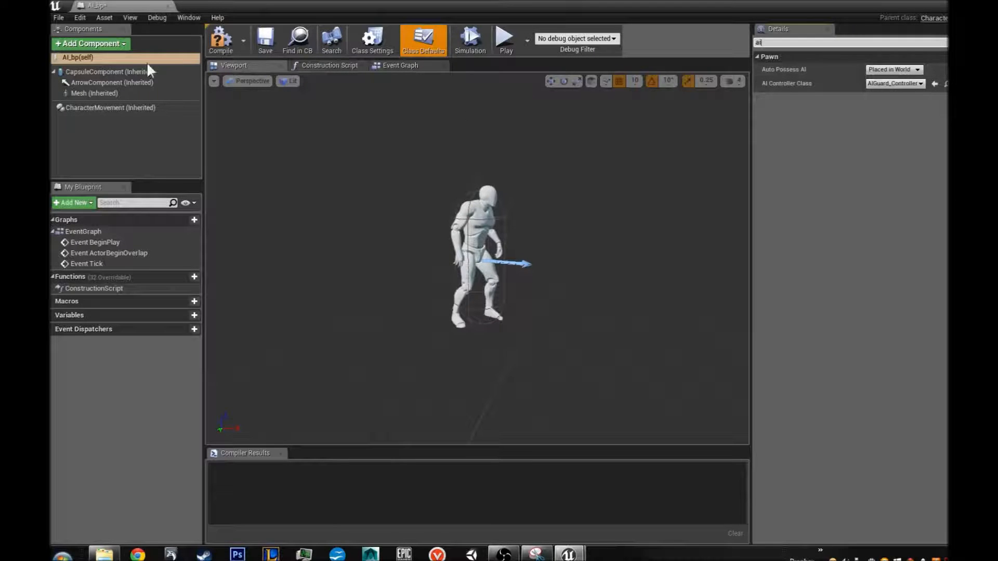
left_click(220, 39)
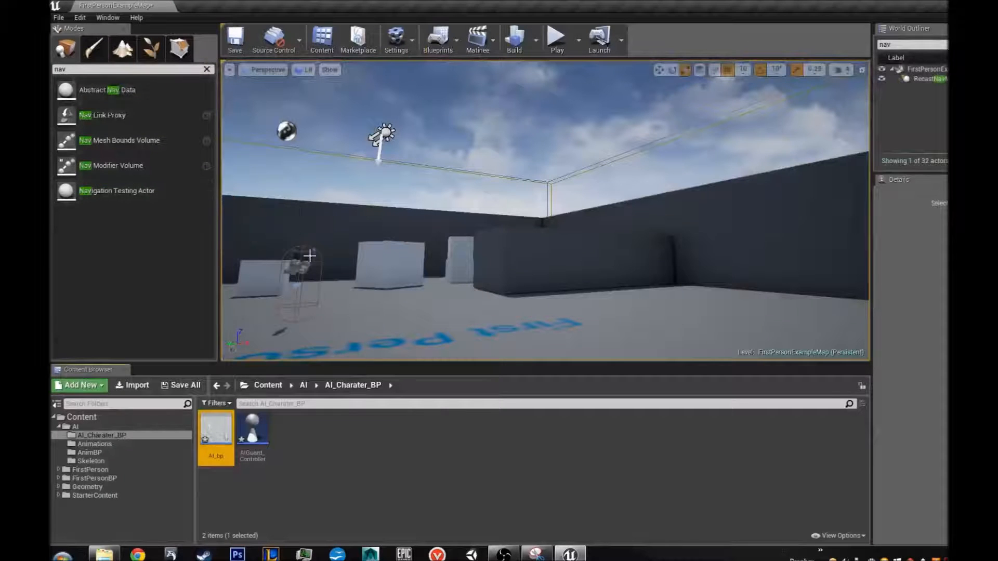
mouse_move(253, 430)
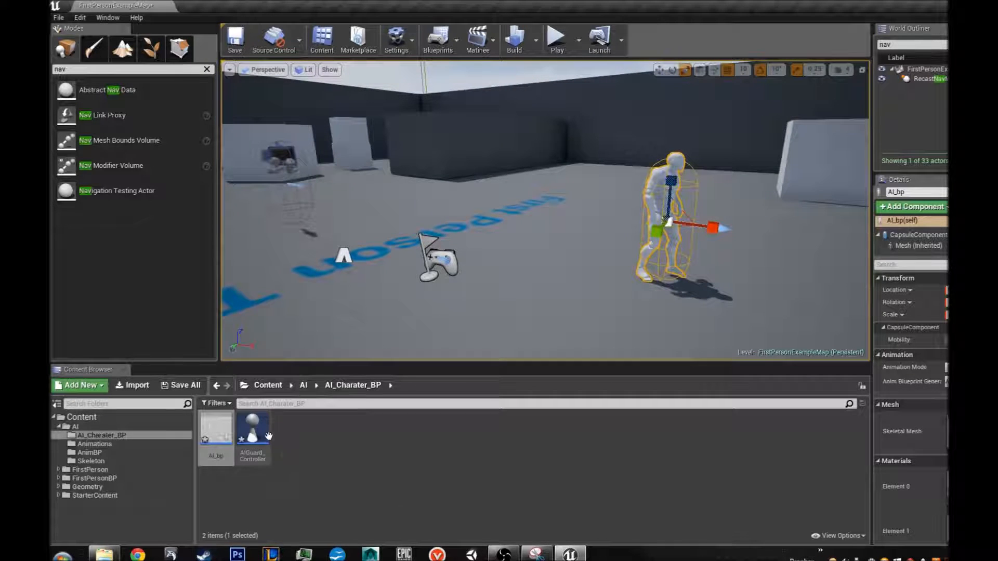
mouse_move(251, 430)
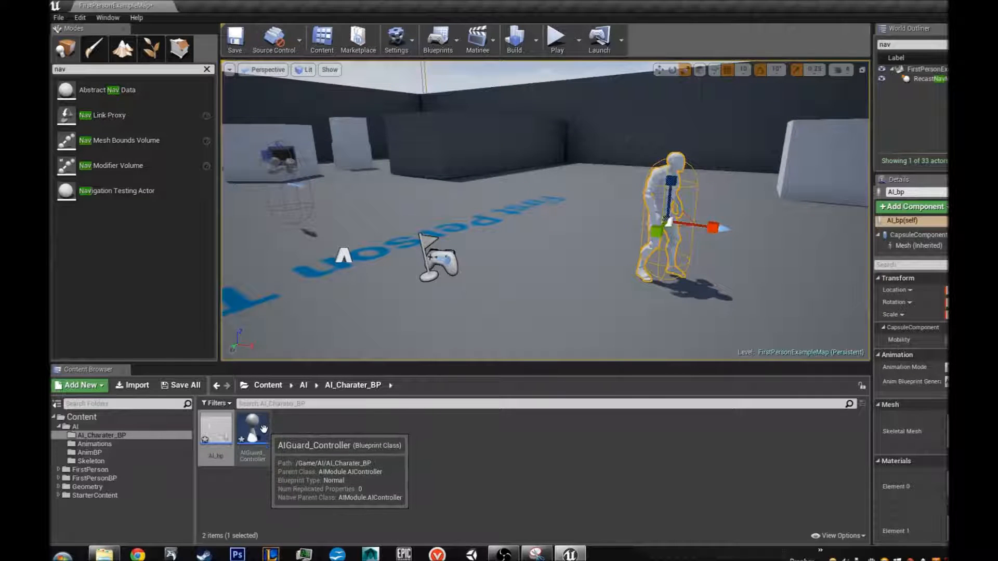
Step: Open the AIGuard_Controller blueprint from the AI_Charater_BP folder
double_click(252, 438)
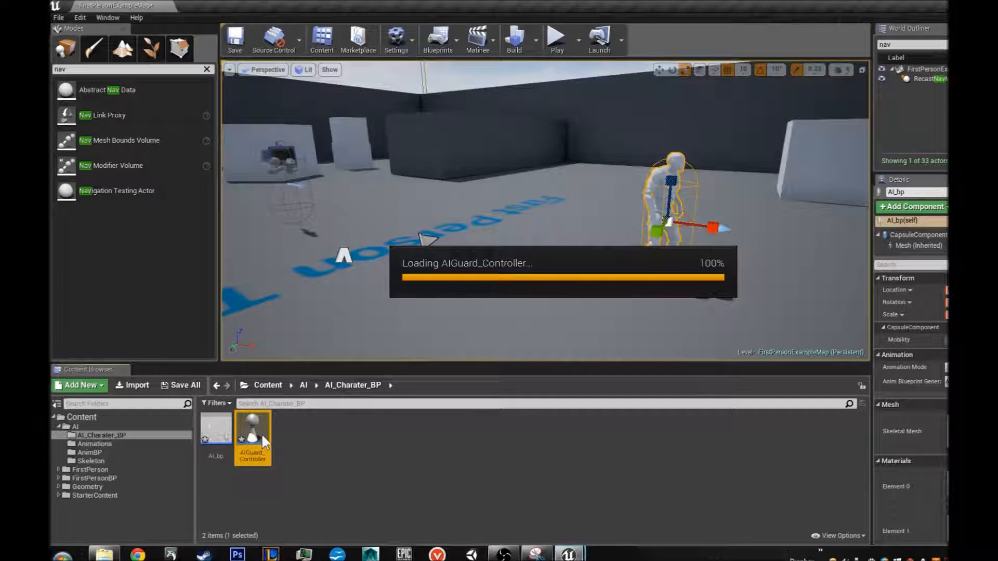
double_click(252, 439)
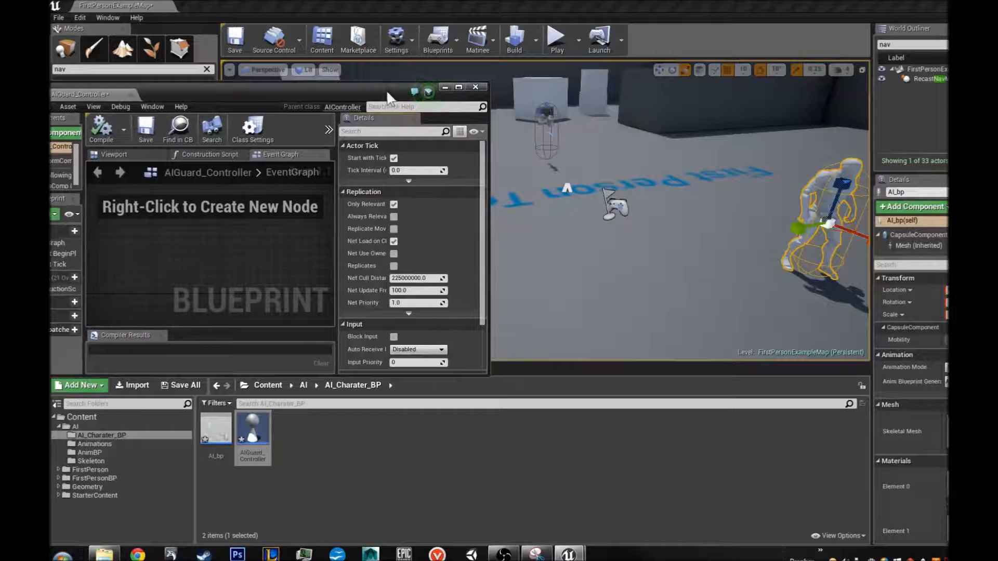
mouse_move(557, 38)
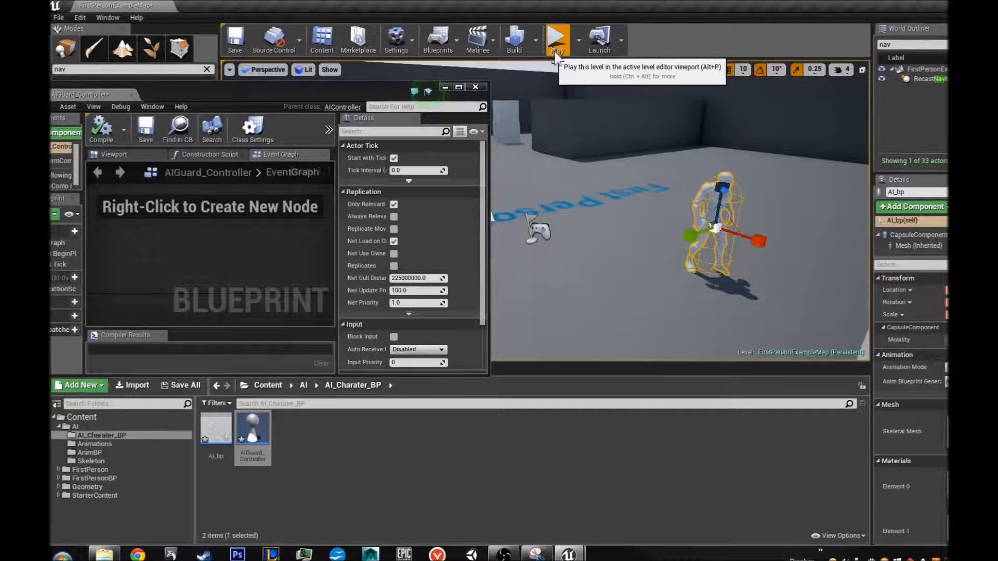
Step: Play the level, pick AIGuard_Controller1 as the debug object, then stop the session
left_click(556, 38)
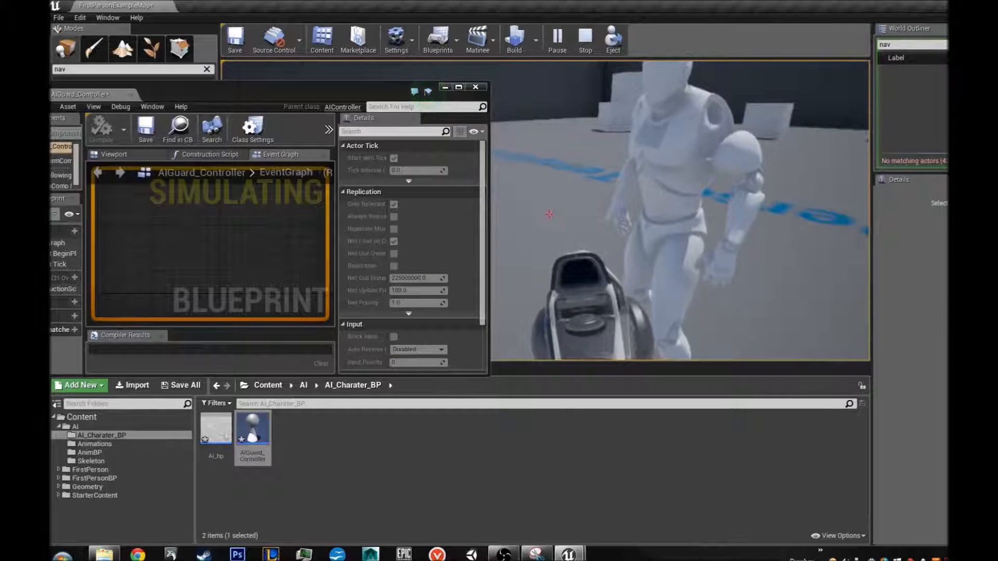
mouse_move(329, 130)
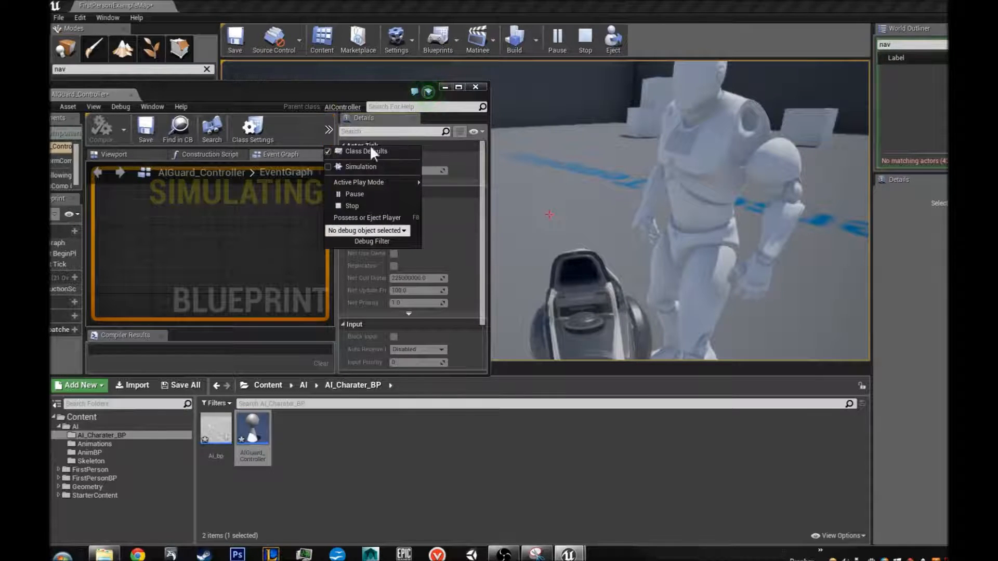
left_click(366, 152)
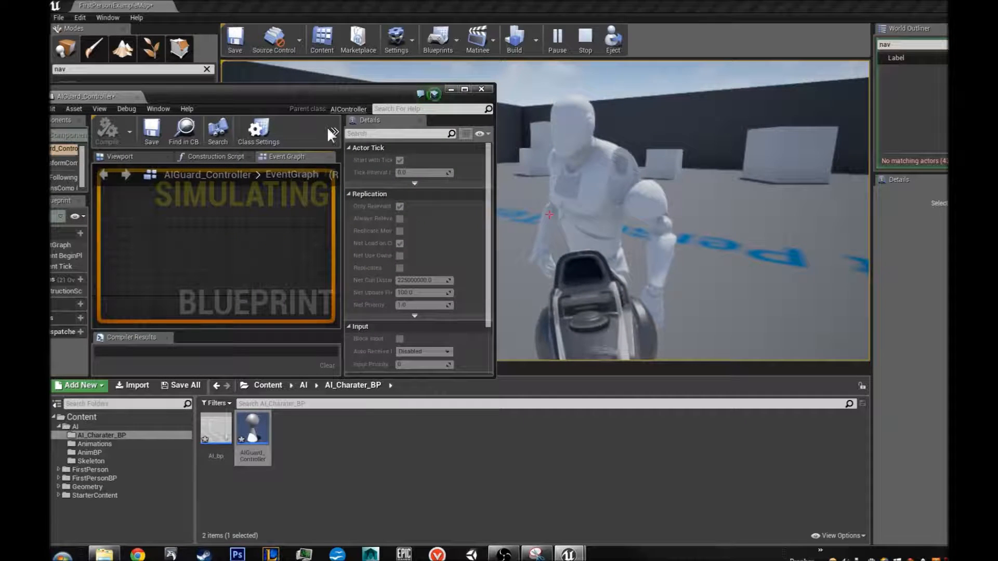
left_click(434, 95)
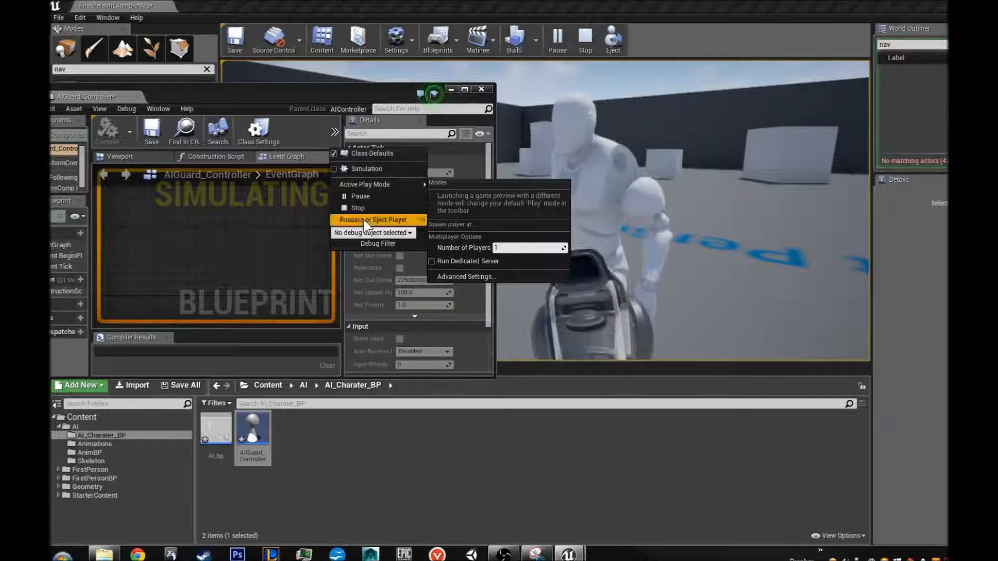
left_click(373, 232)
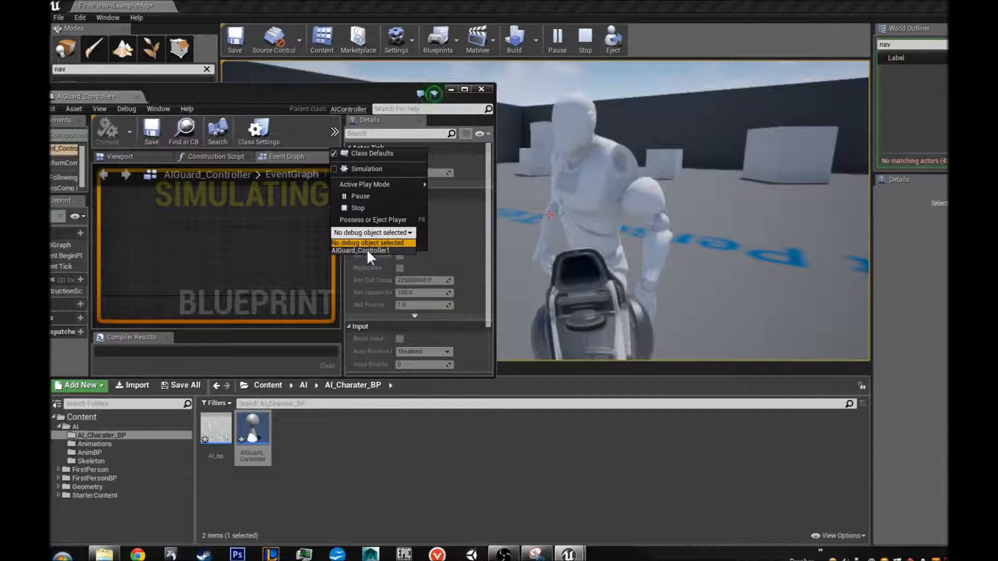
left_click(361, 251)
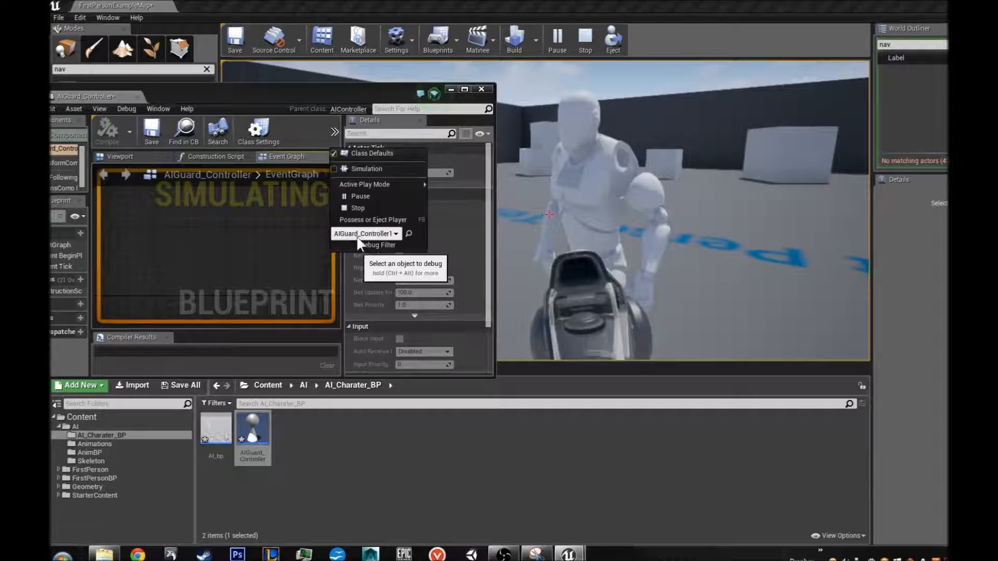
mouse_move(365, 185)
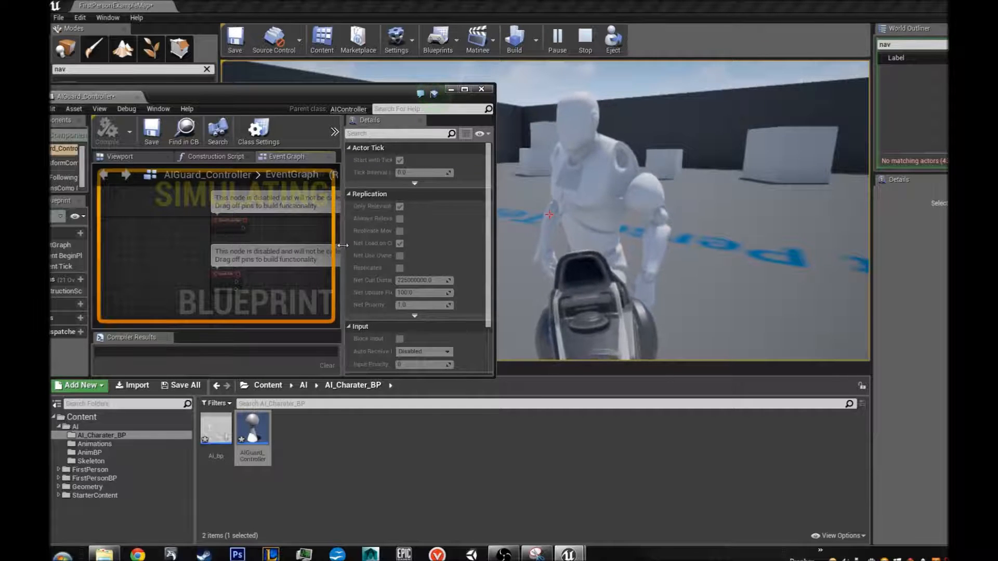
left_click(482, 90)
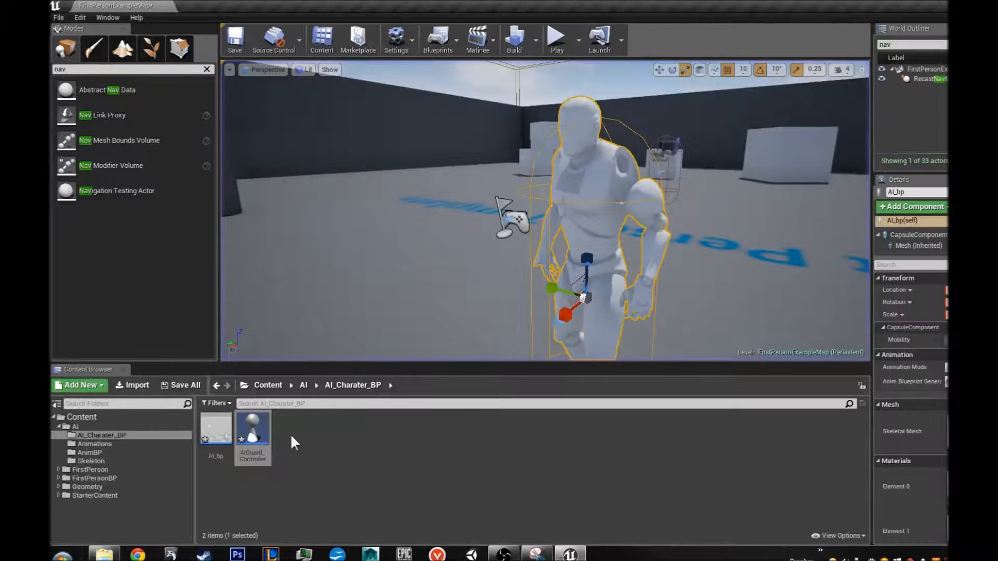
Step: Reopen AIGuard_Controller in the full Blueprint editor showing its EventGraph
left_click(252, 432)
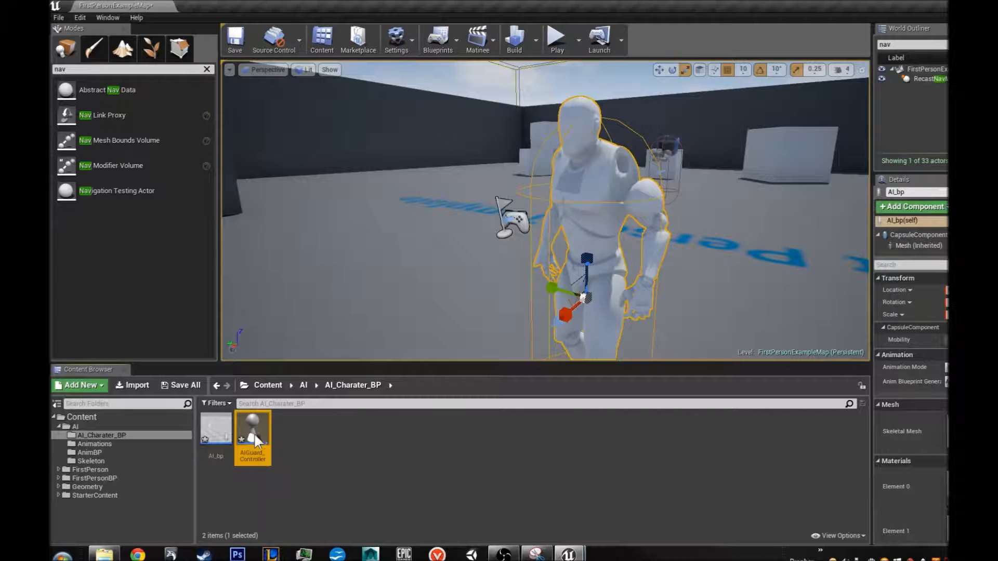
double_click(253, 429)
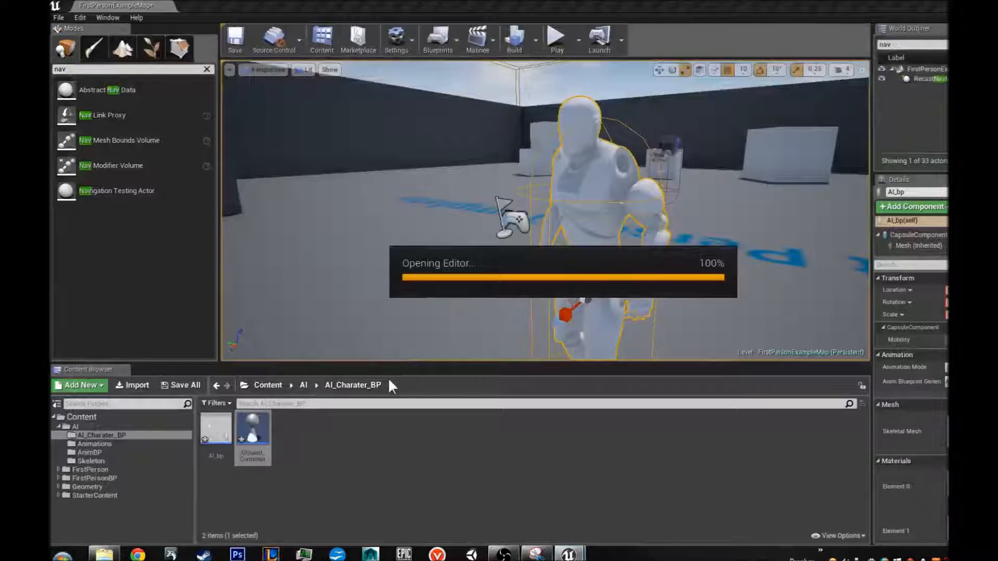
double_click(252, 430)
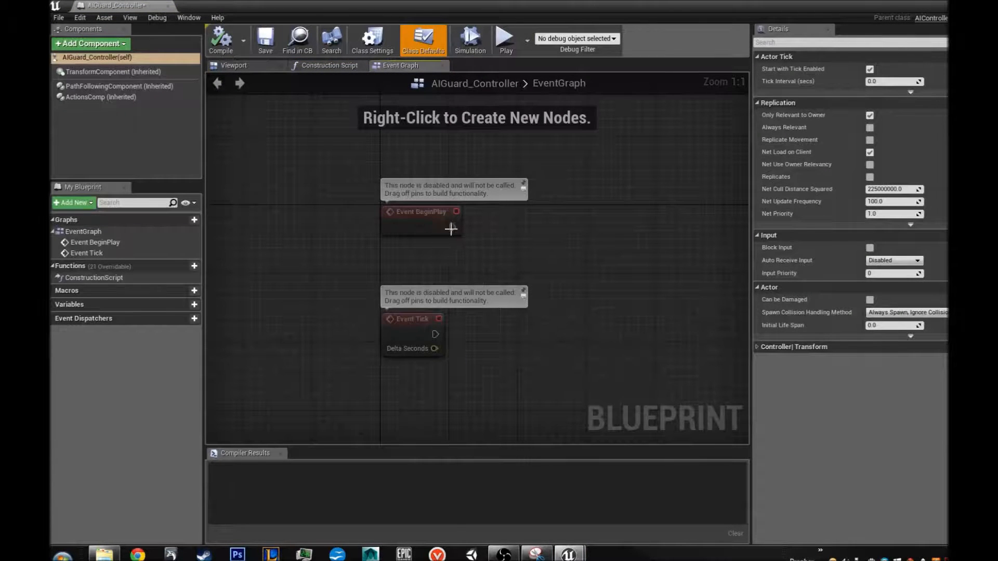
Step: Wire Event BeginPlay's exec pin into a new Run Behavior Tree node
left_click_drag(458, 212, 515, 231)
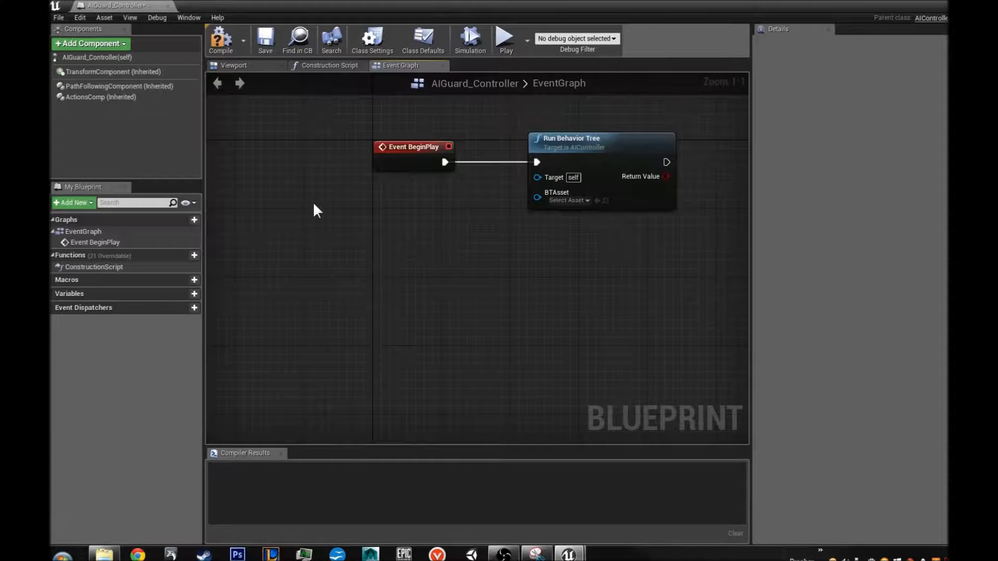
mouse_move(225, 192)
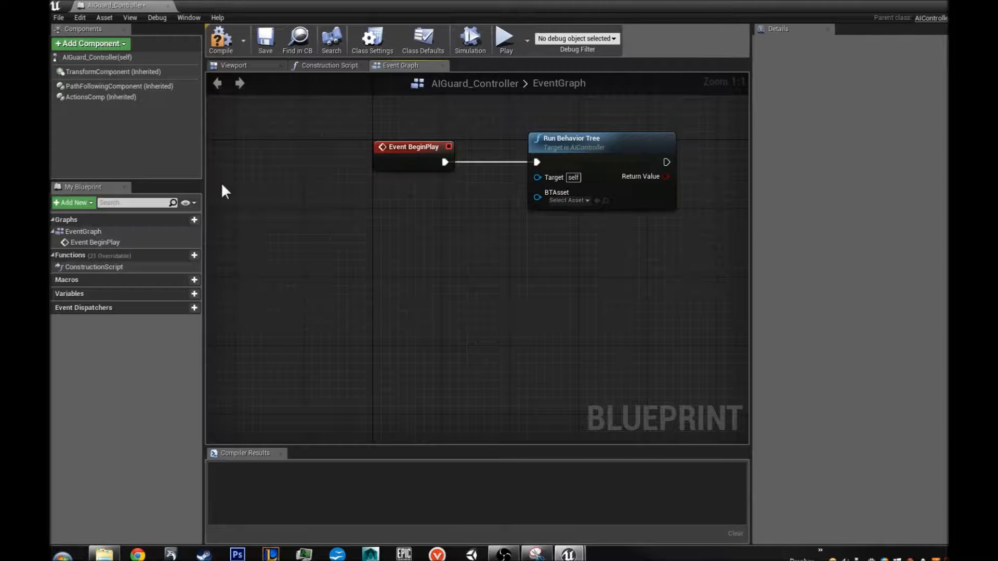
mouse_move(91, 43)
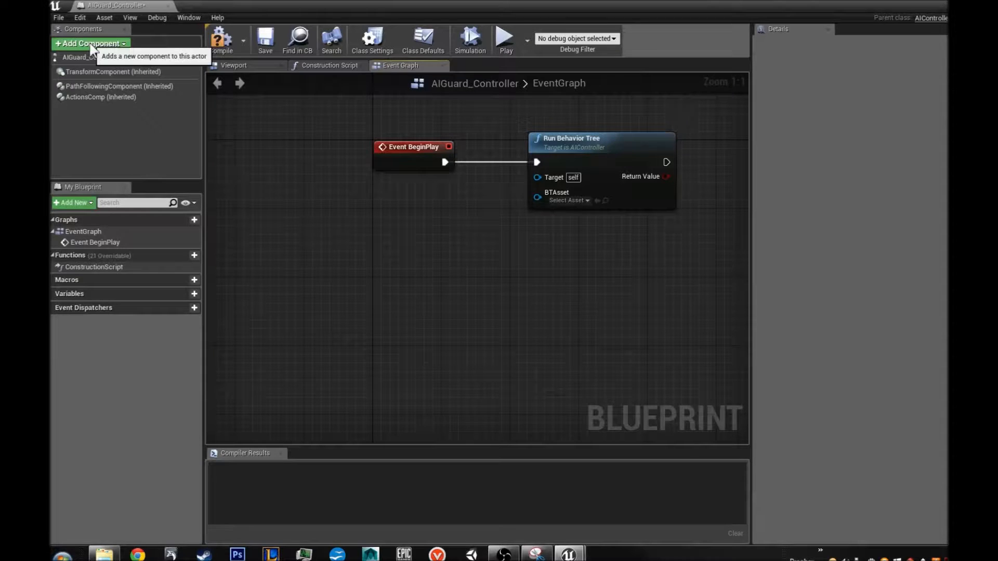
Step: Add a PawnSensing component to AIGuard_Controller and return to the Event Graph
left_click(90, 44)
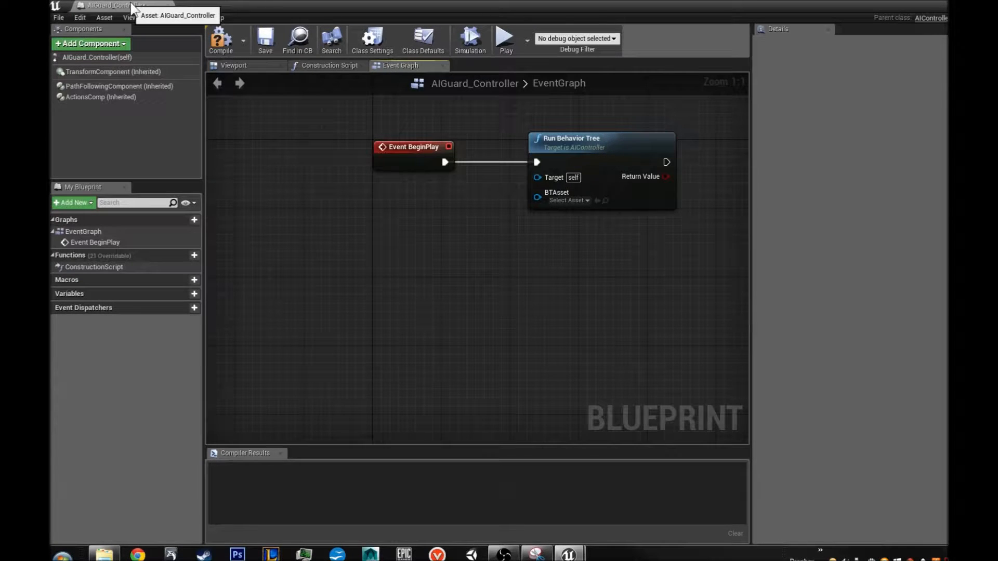
left_click(89, 43)
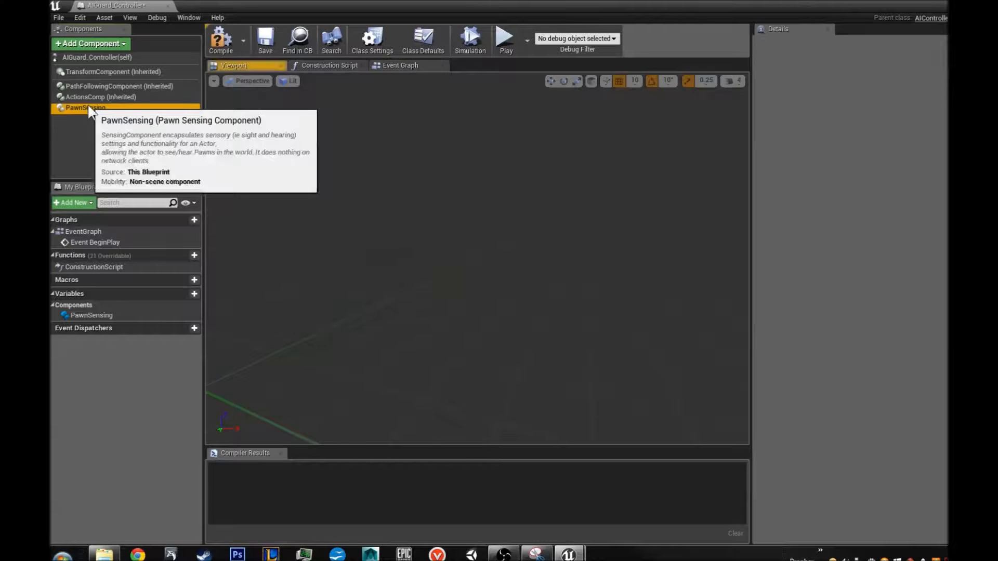
left_click(85, 107)
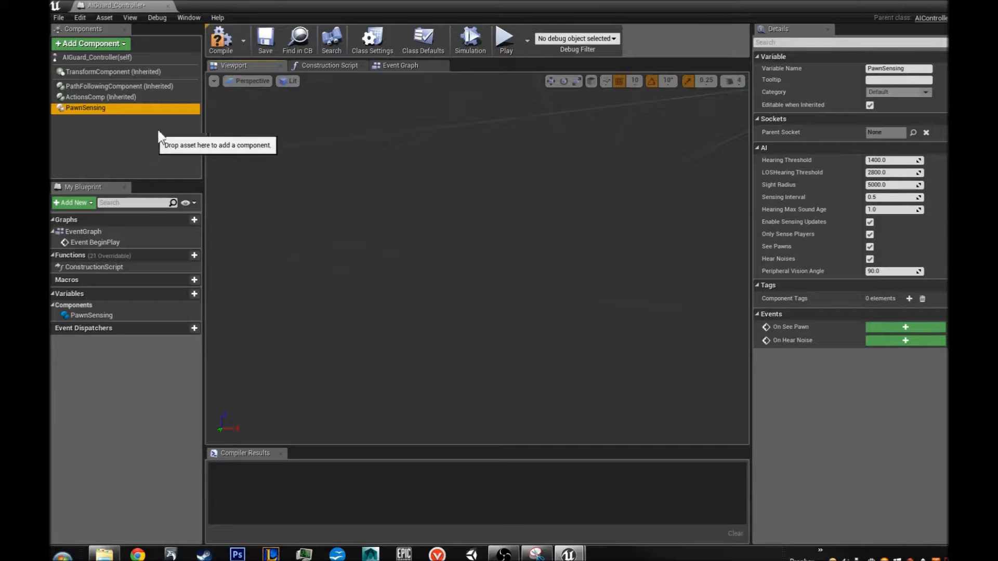
left_click(399, 65)
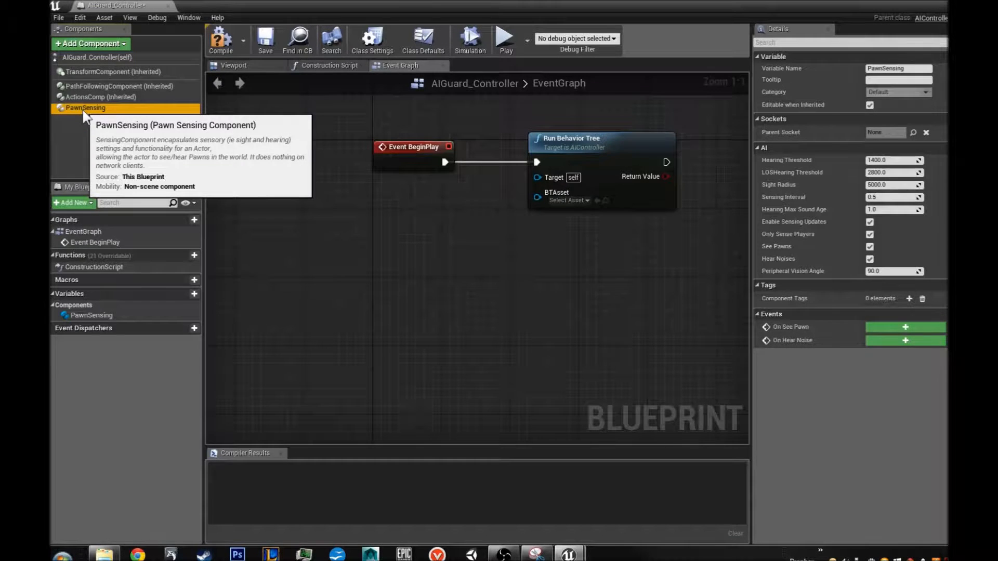
Step: Add the OnSeePawn (PawnSensing) event node and compile the blueprint
right_click(86, 107)
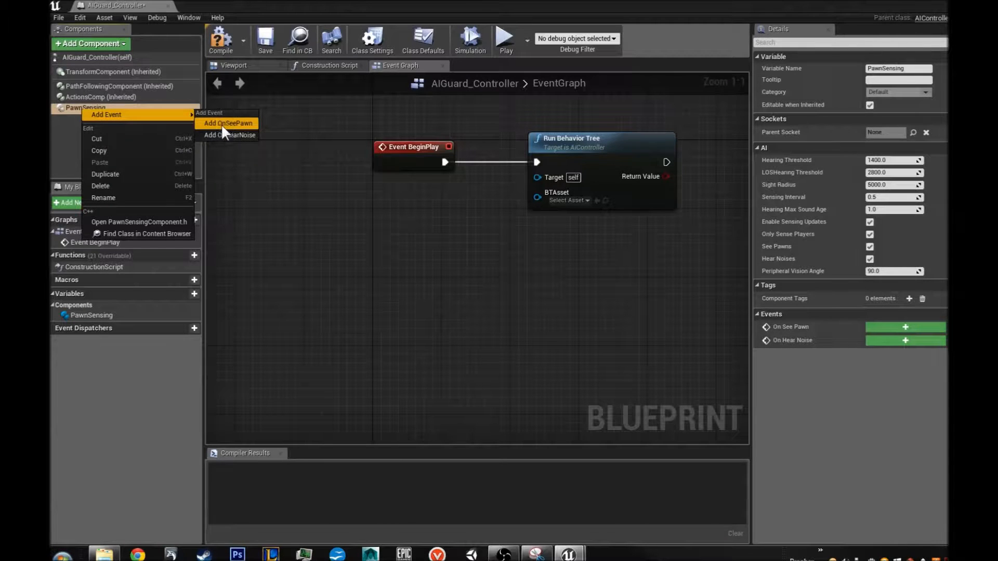
mouse_move(231, 135)
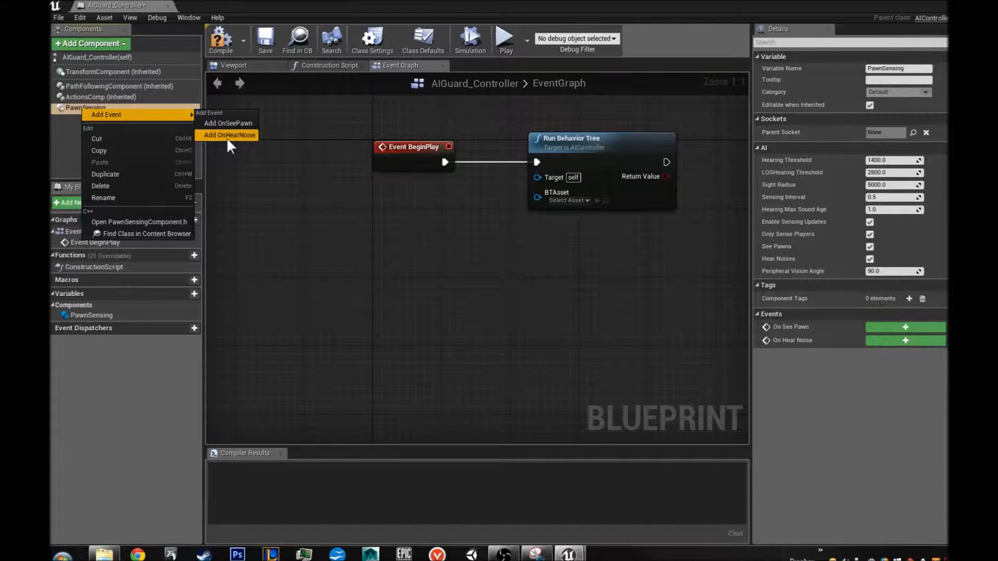
mouse_move(228, 123)
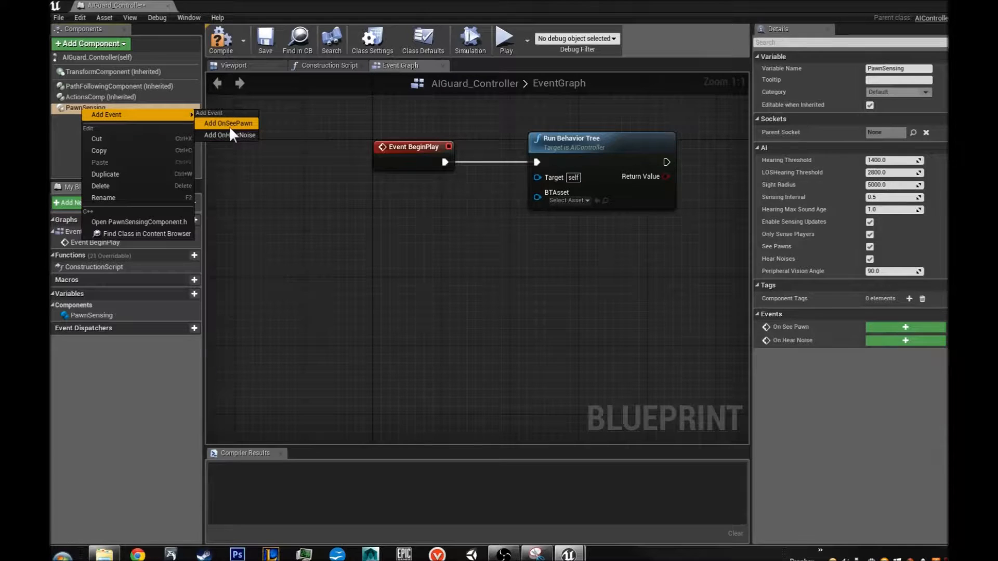
left_click(227, 123)
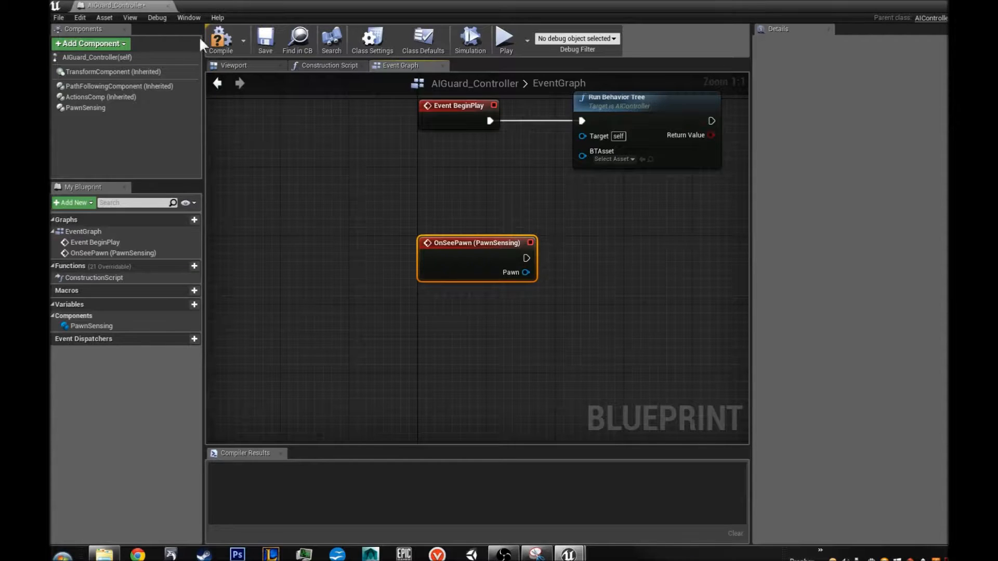
left_click(220, 40)
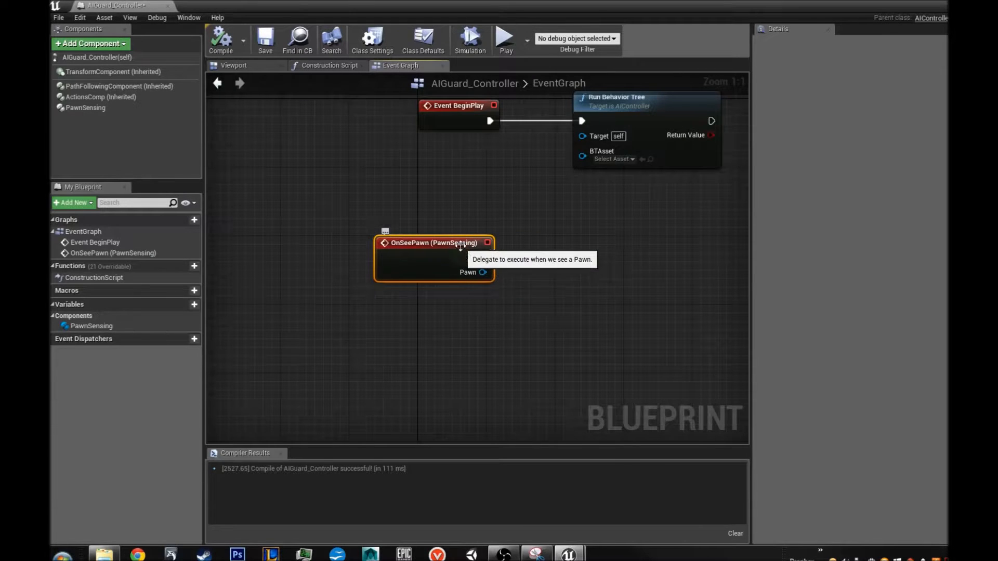
Step: From OnSeePawn's exec pin, search all actions for 'set value as object' and place the node
left_click_drag(486, 258, 524, 262)
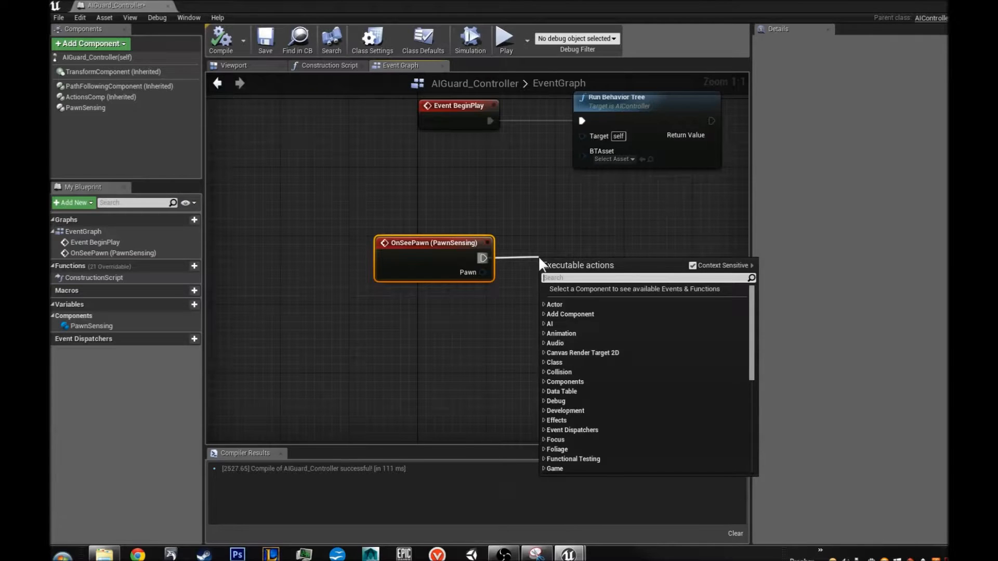
type("set value as object")
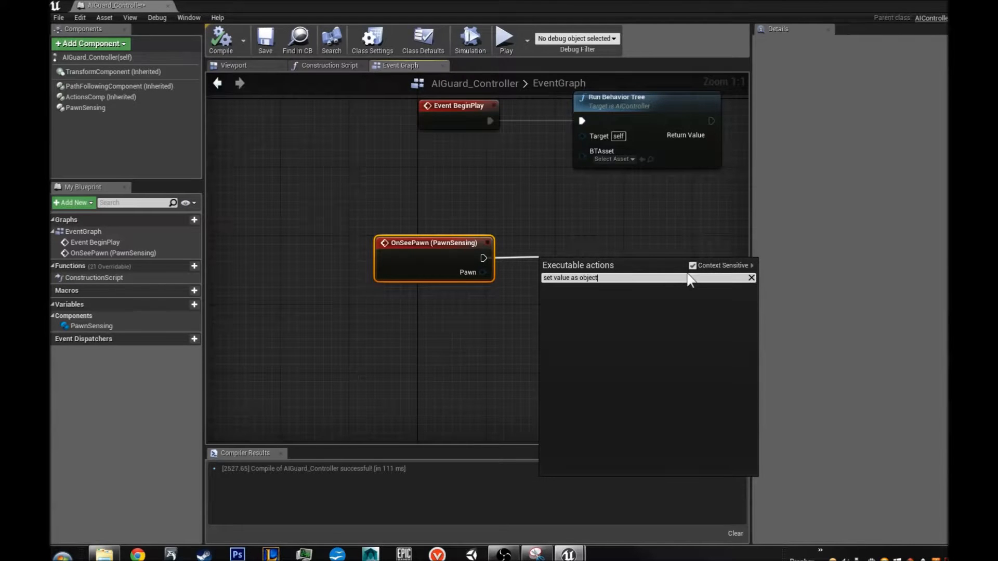
mouse_move(694, 274)
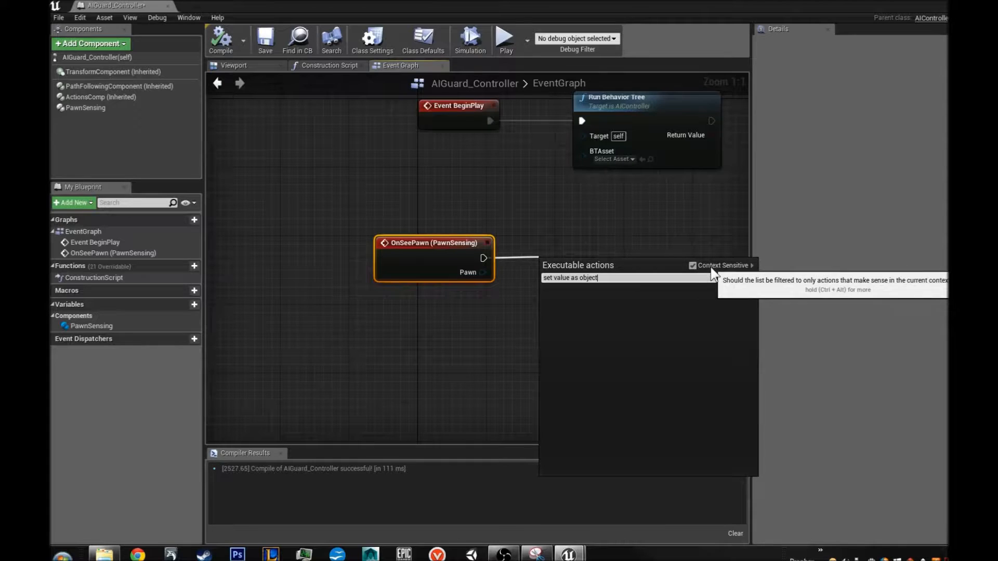
left_click(693, 265)
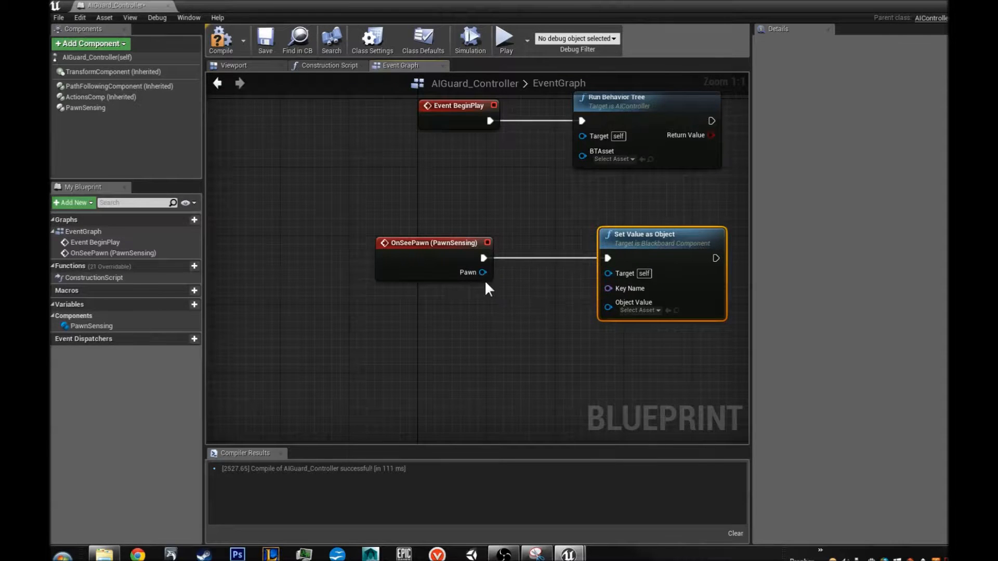
mouse_move(536, 311)
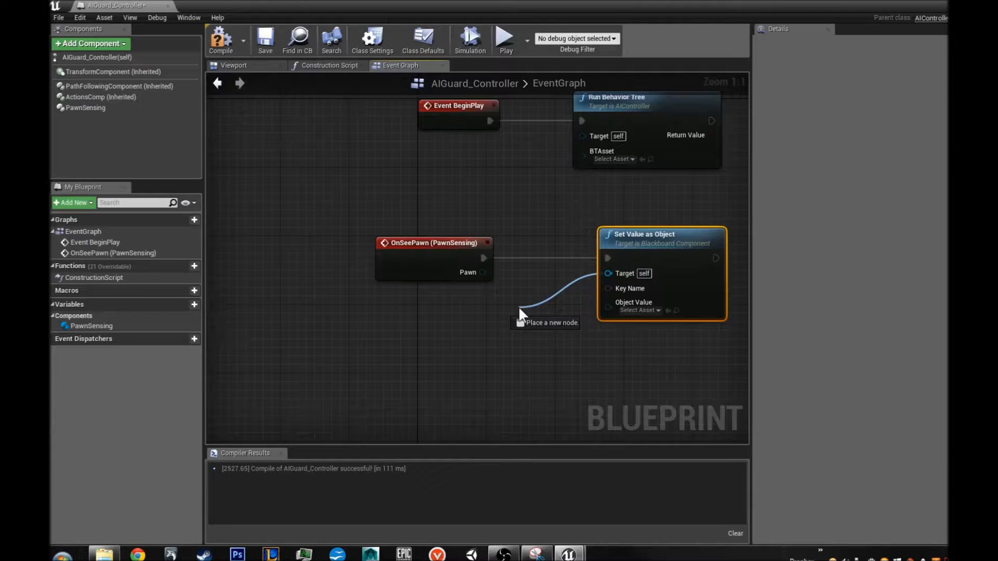
Step: Feed a Get Blackboard node, targeting a Self reference, into Set Value as Object's Target
left_click(519, 313)
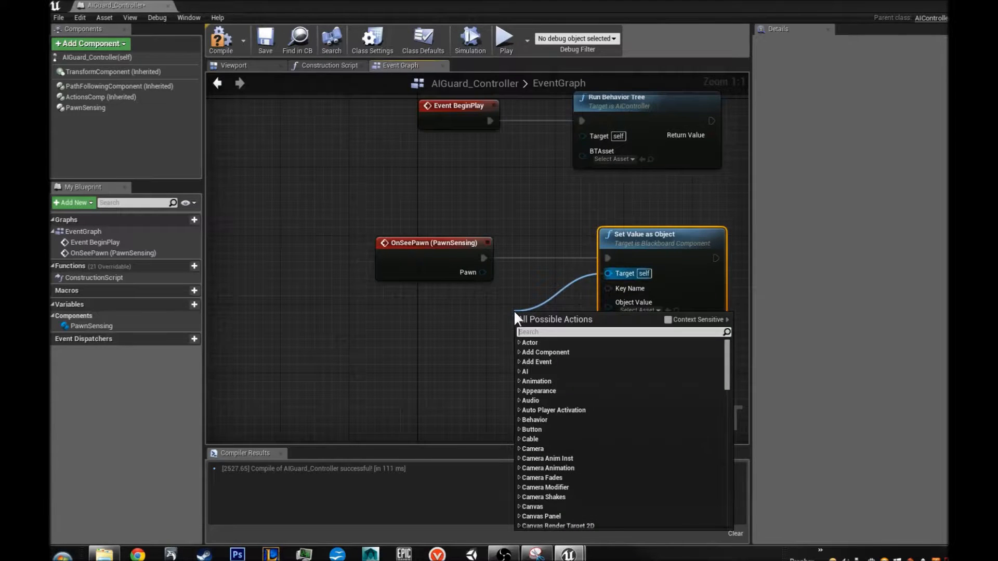
type("get blakd")
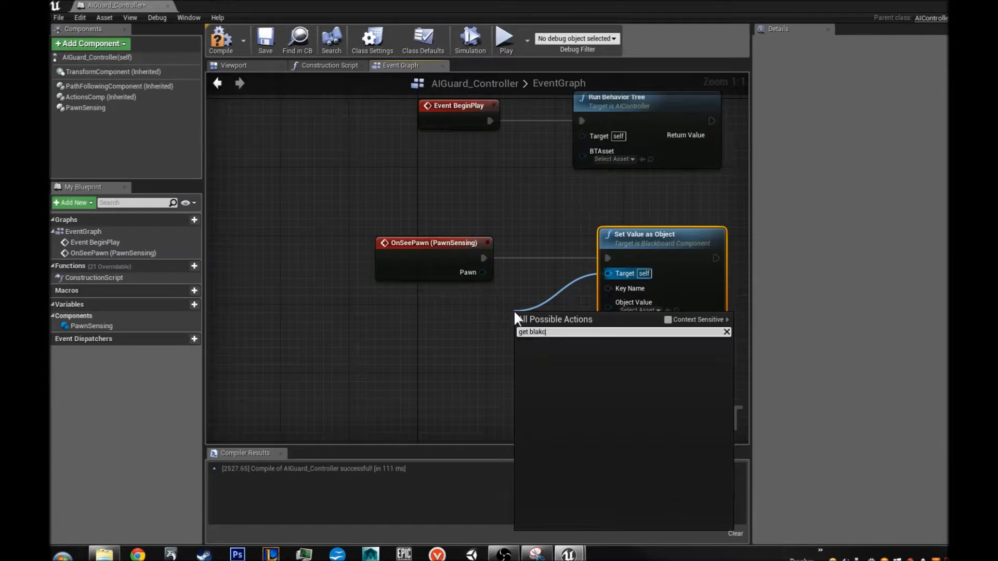
type("black")
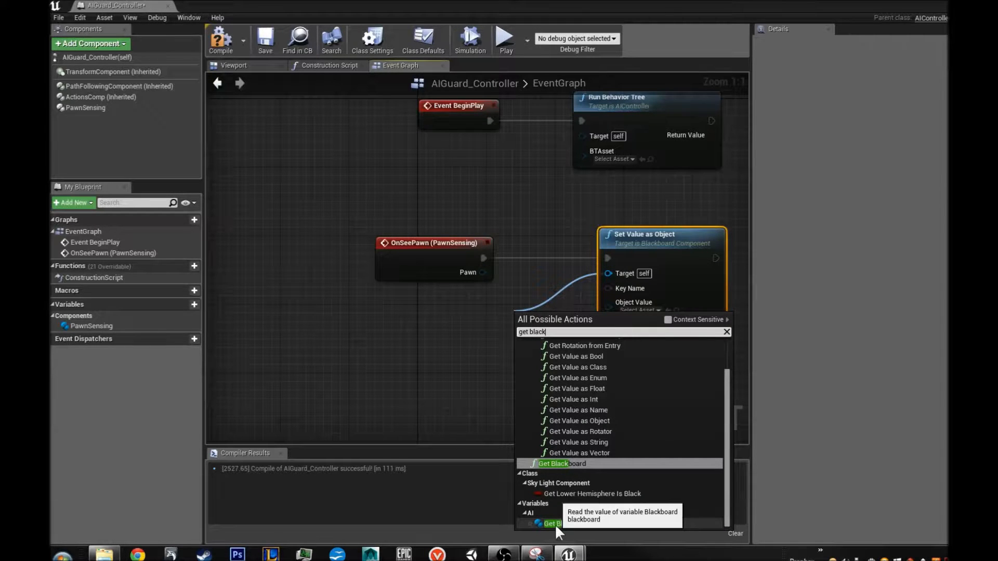
left_click(555, 464)
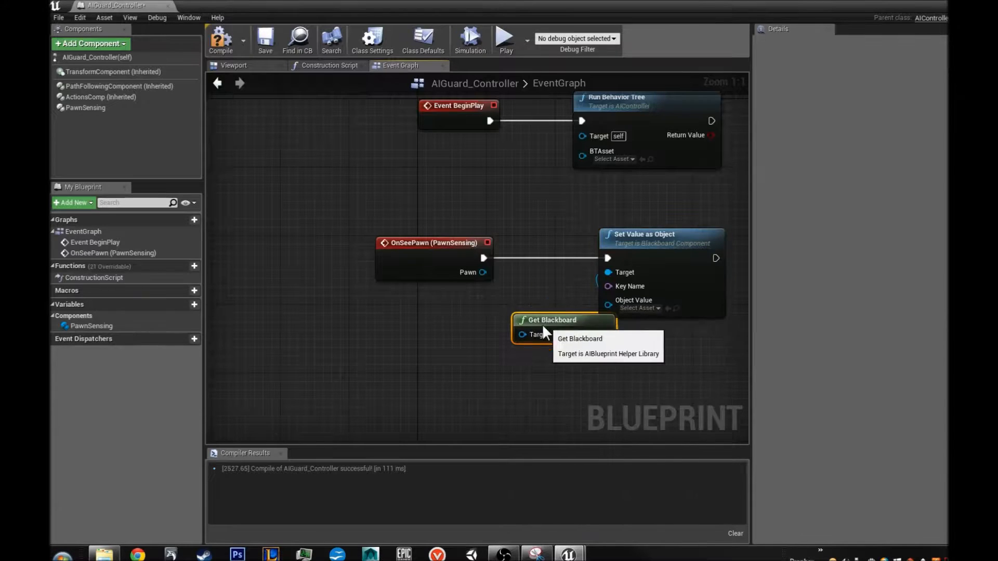
left_click(579, 339)
type("self")
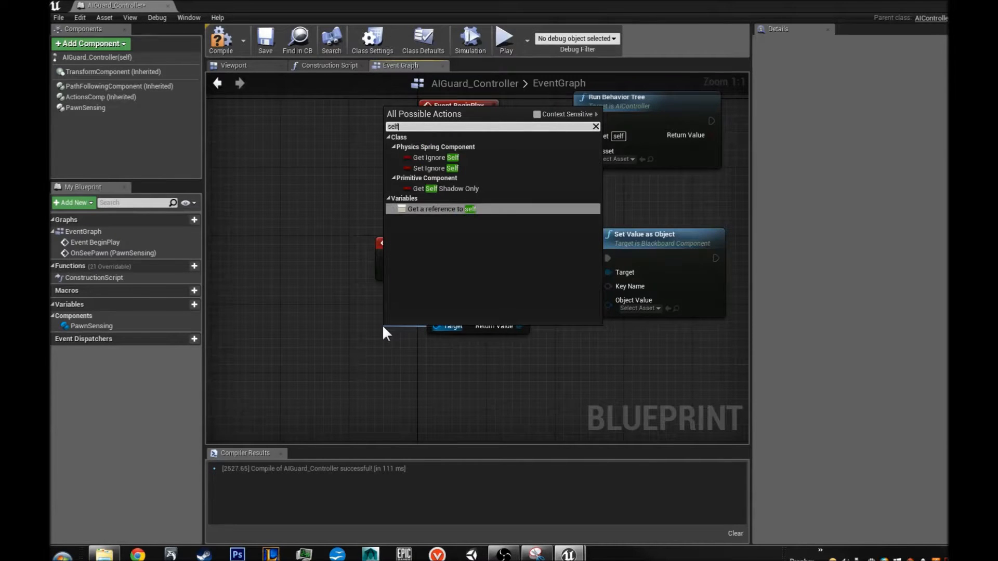
left_click(435, 209)
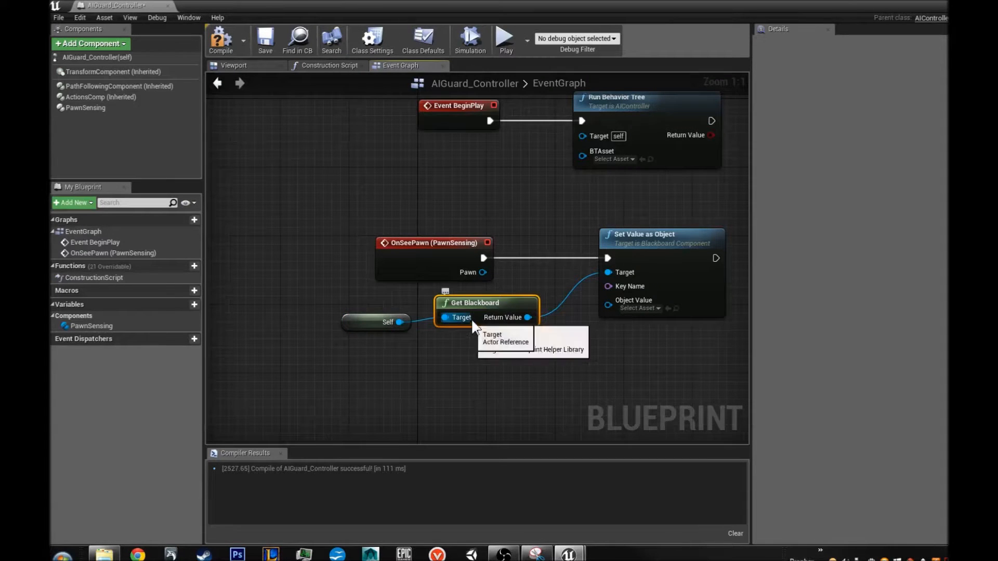
mouse_move(495, 349)
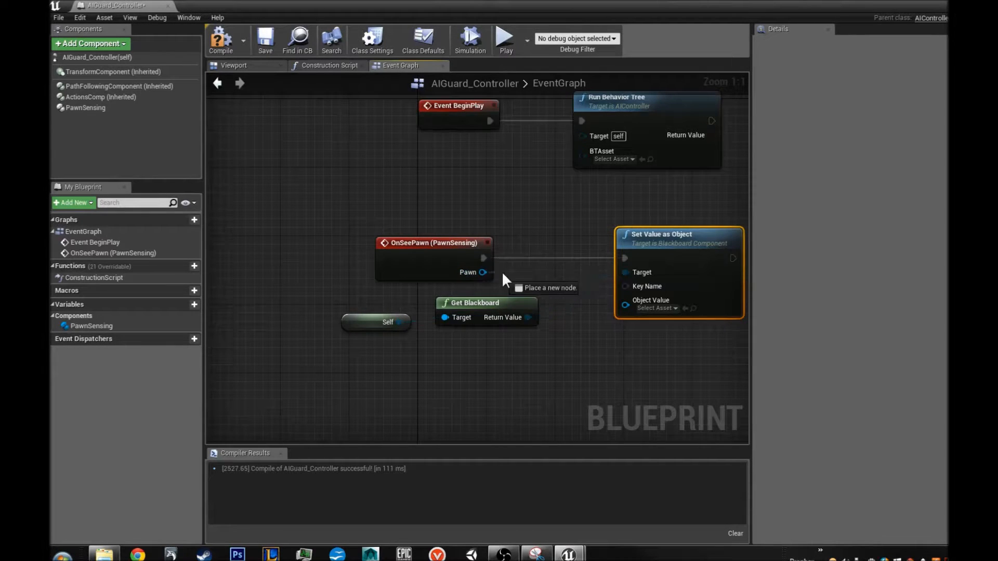
Step: Supply Key Name with a Make Literal Name node valued 'Target'
left_click_drag(484, 272, 623, 306)
type("make")
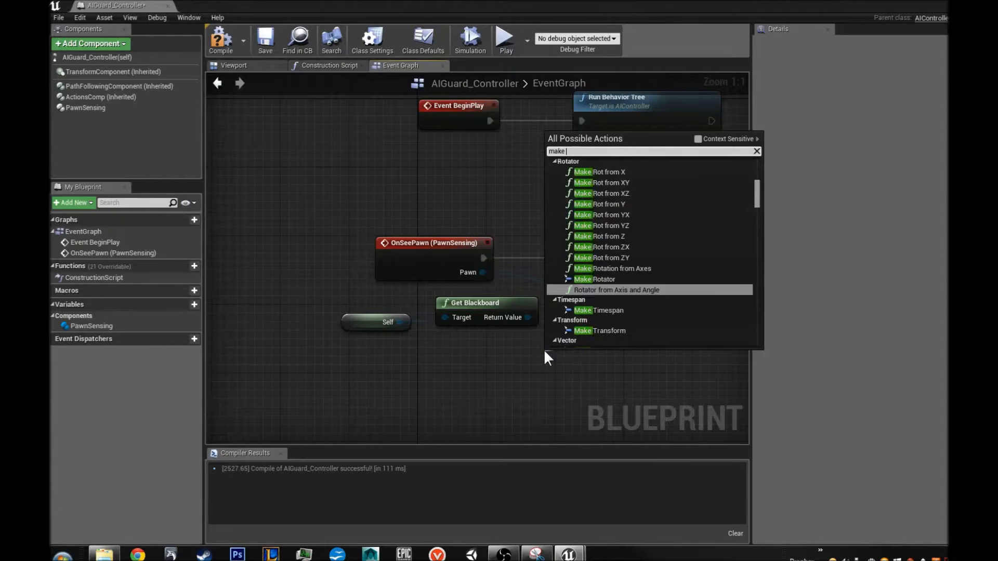
type("literal name")
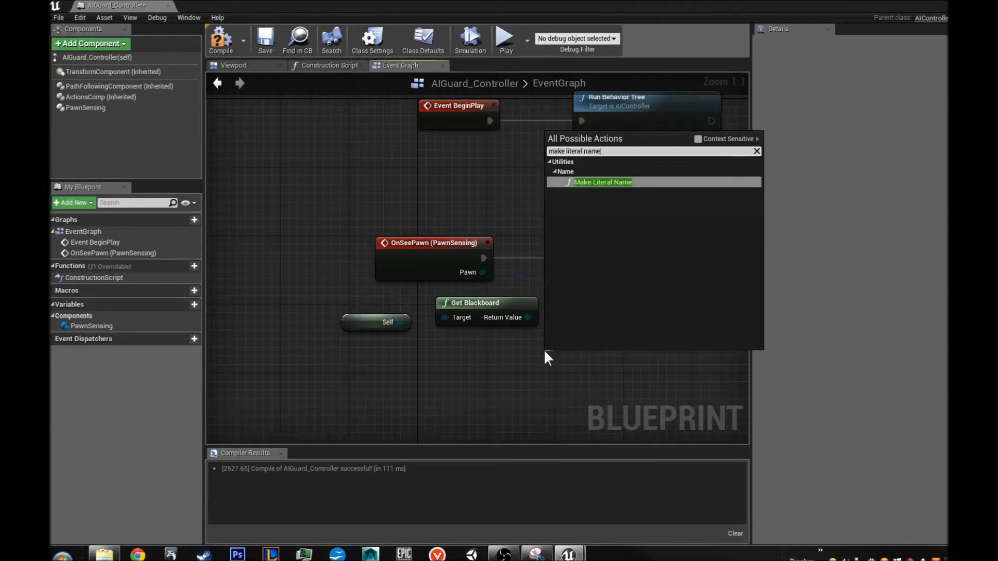
left_click(602, 182)
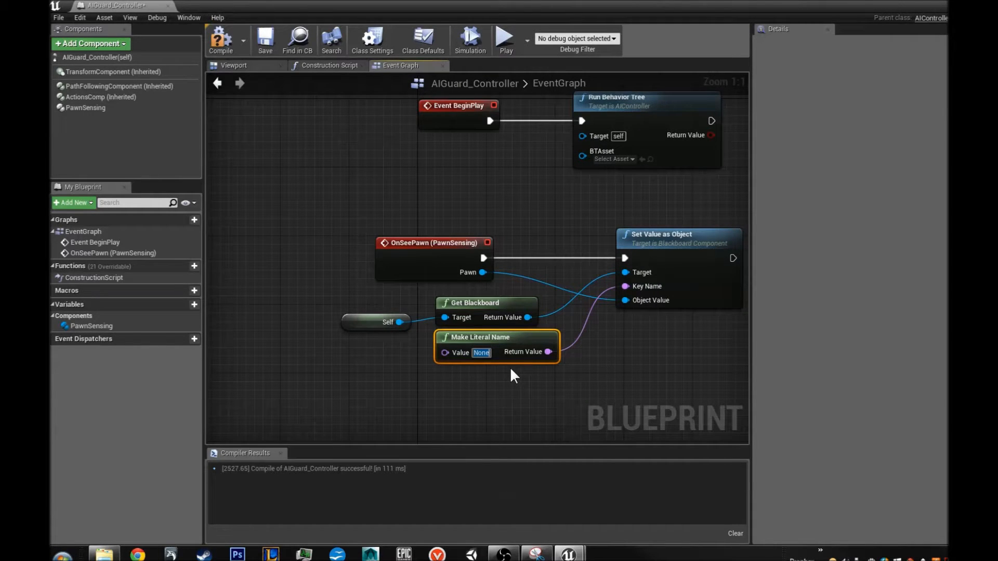
type("ta")
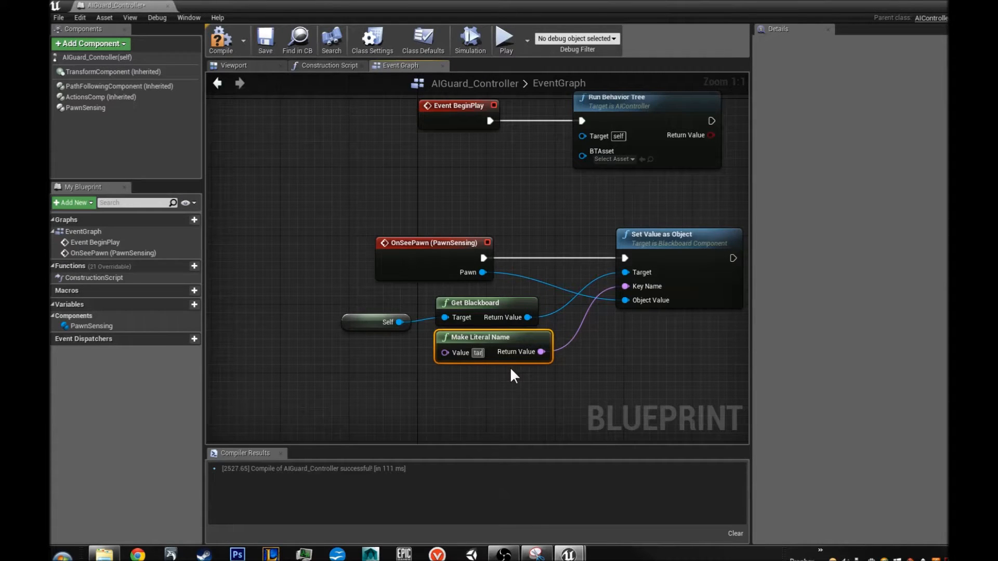
type("Target")
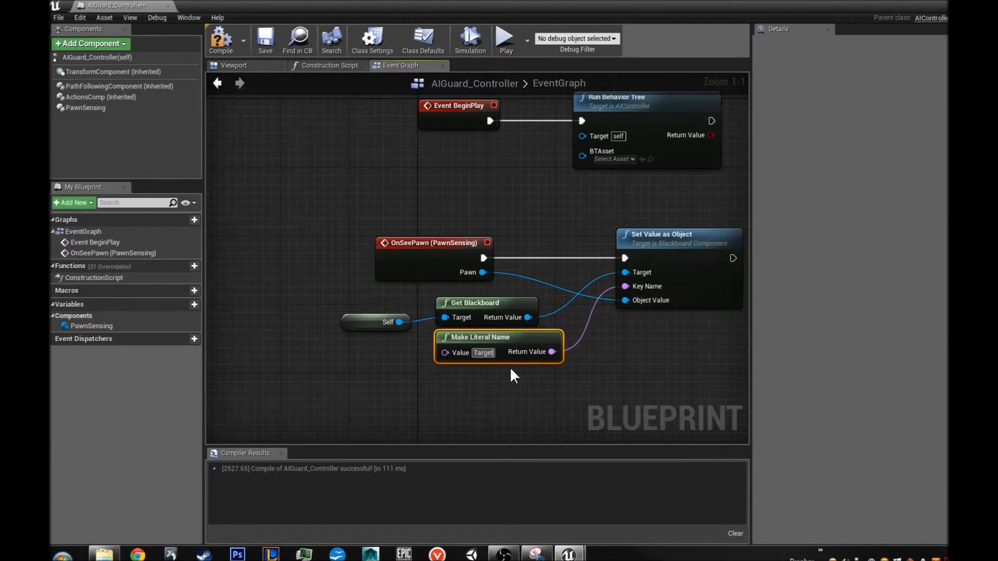
mouse_move(489, 312)
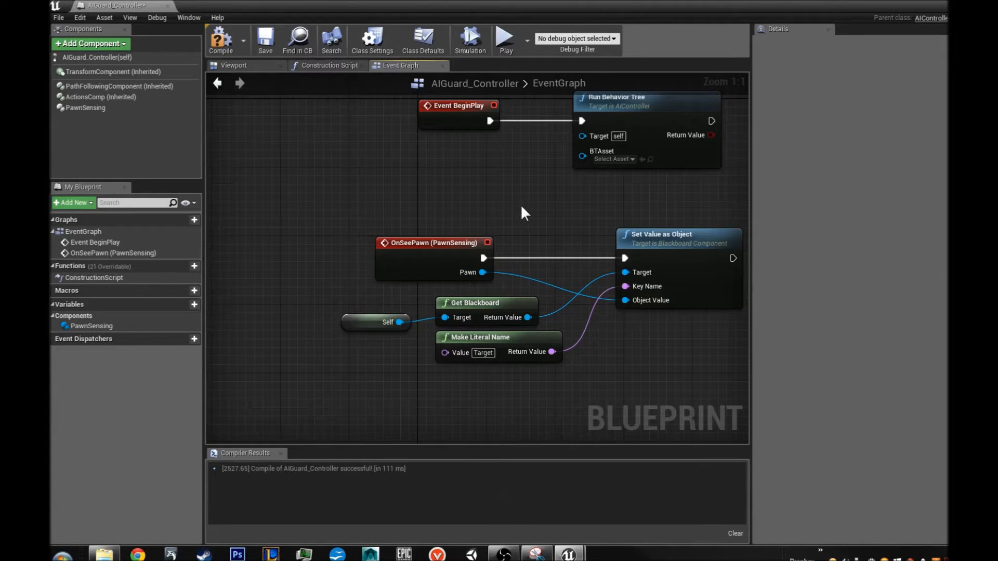
mouse_move(455, 218)
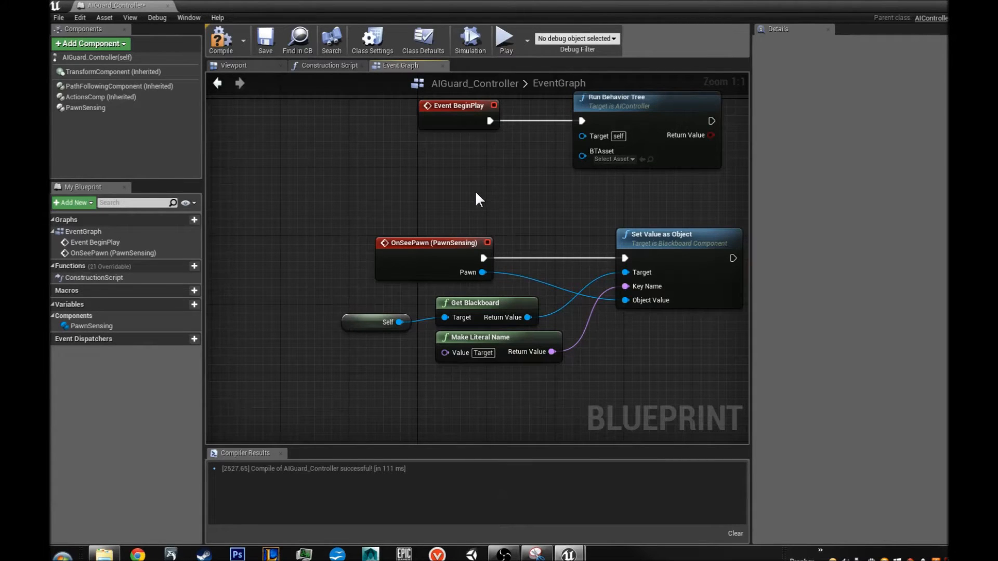
mouse_move(376, 215)
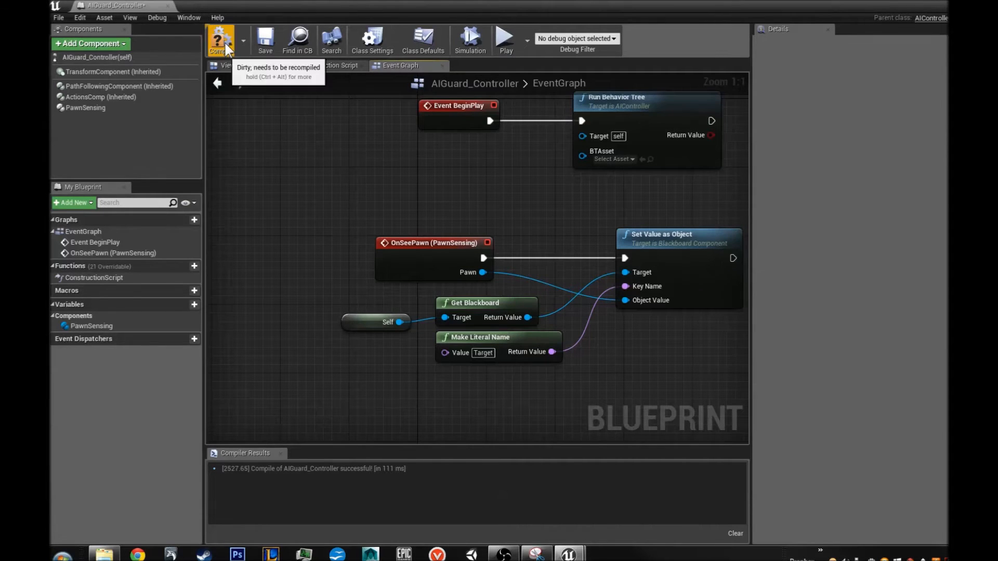
Step: Compile the controller, check AI_bp's AI Controller Class, and reopen AIGuard_Controller
left_click(221, 38)
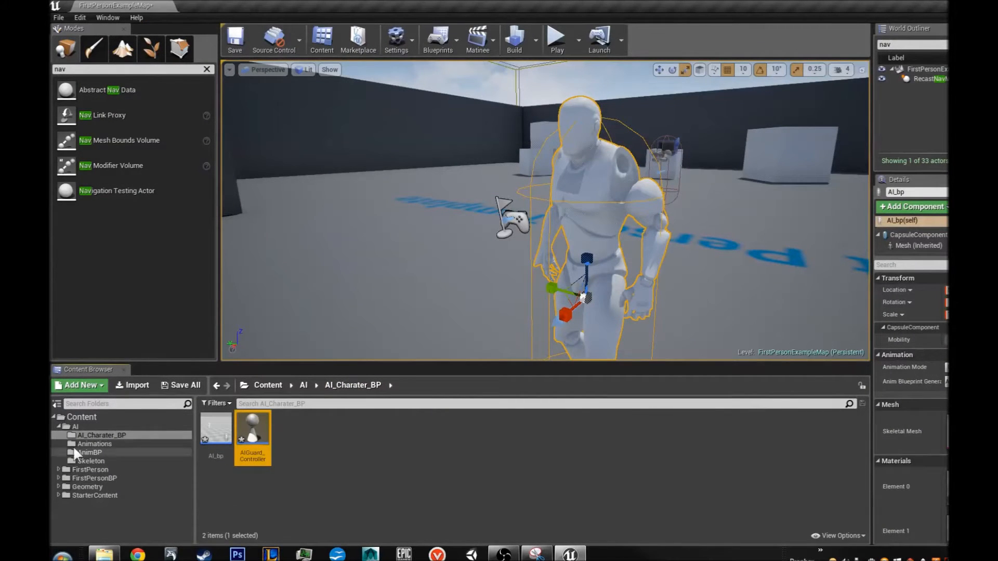
mouse_move(101, 435)
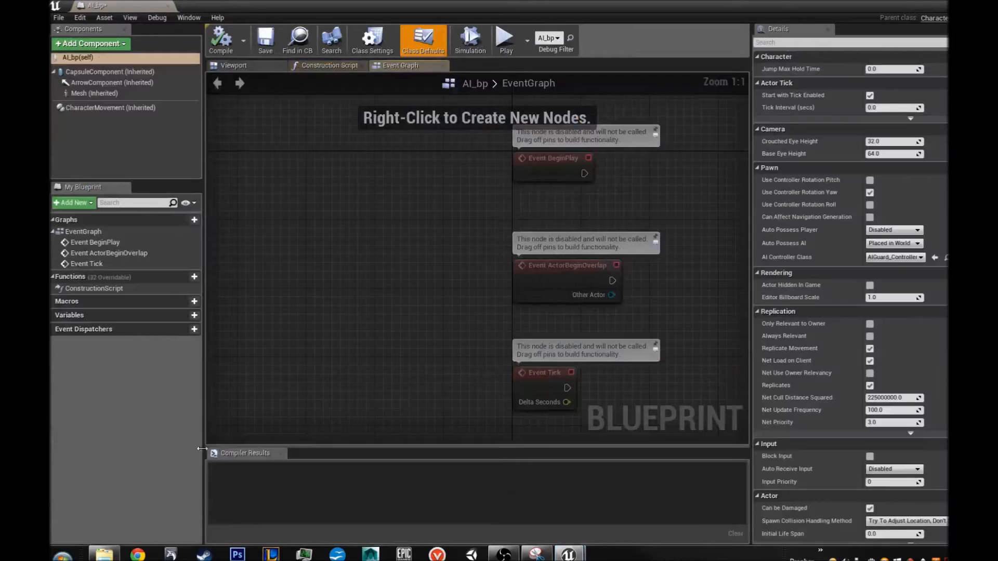
left_click(233, 65)
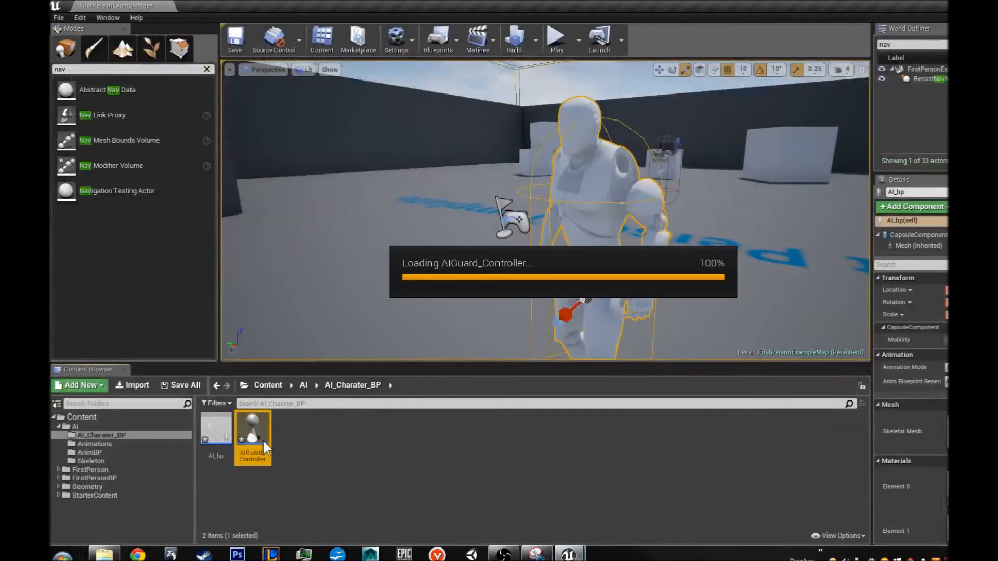
double_click(252, 433)
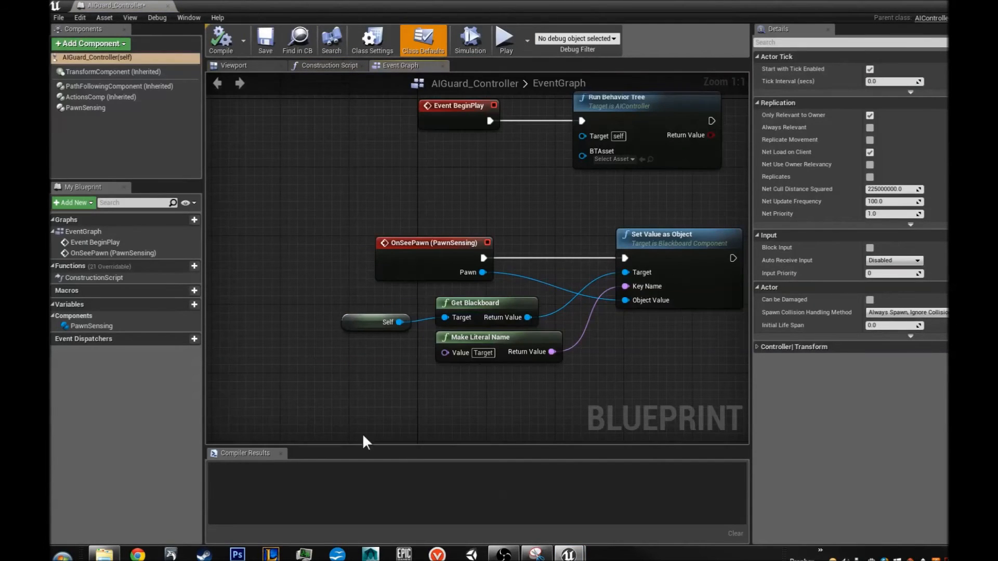